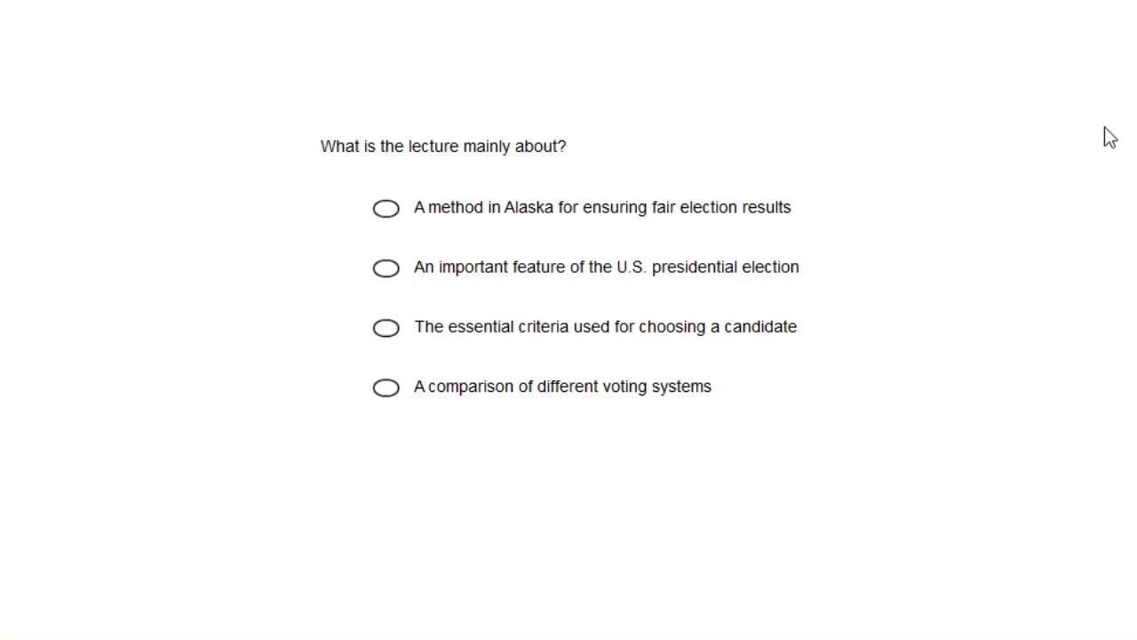
{"action": "mouse_move", "coordinate": [499, 372]}
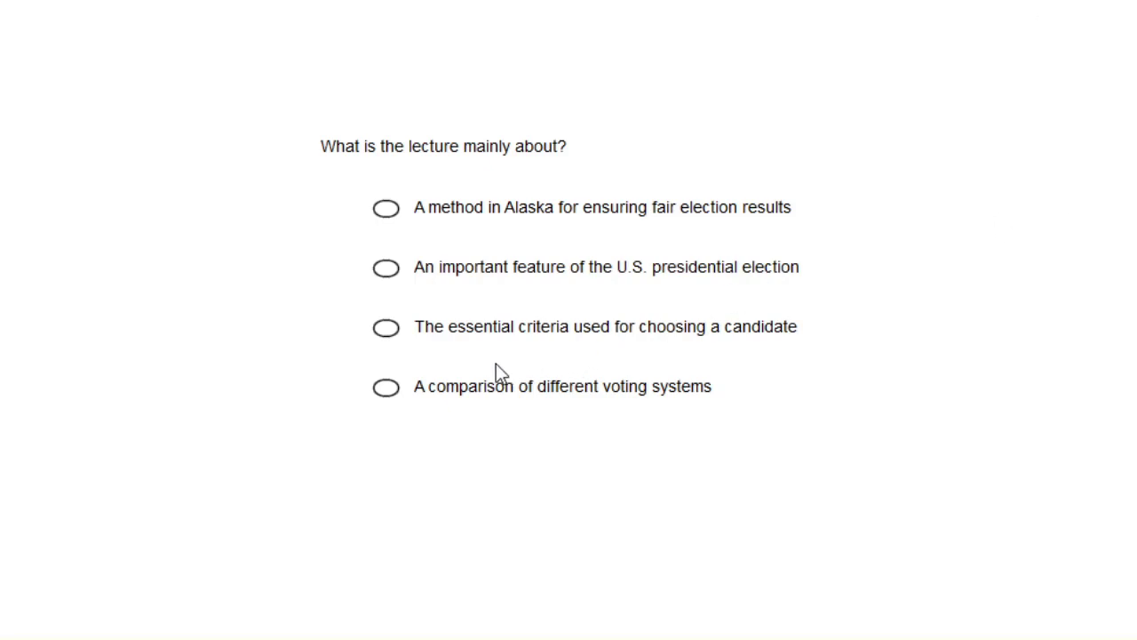
Choose an answer for the lecture main-idea question and advance to the elector question.
{"action": "left_click", "coordinate": [385, 267]}
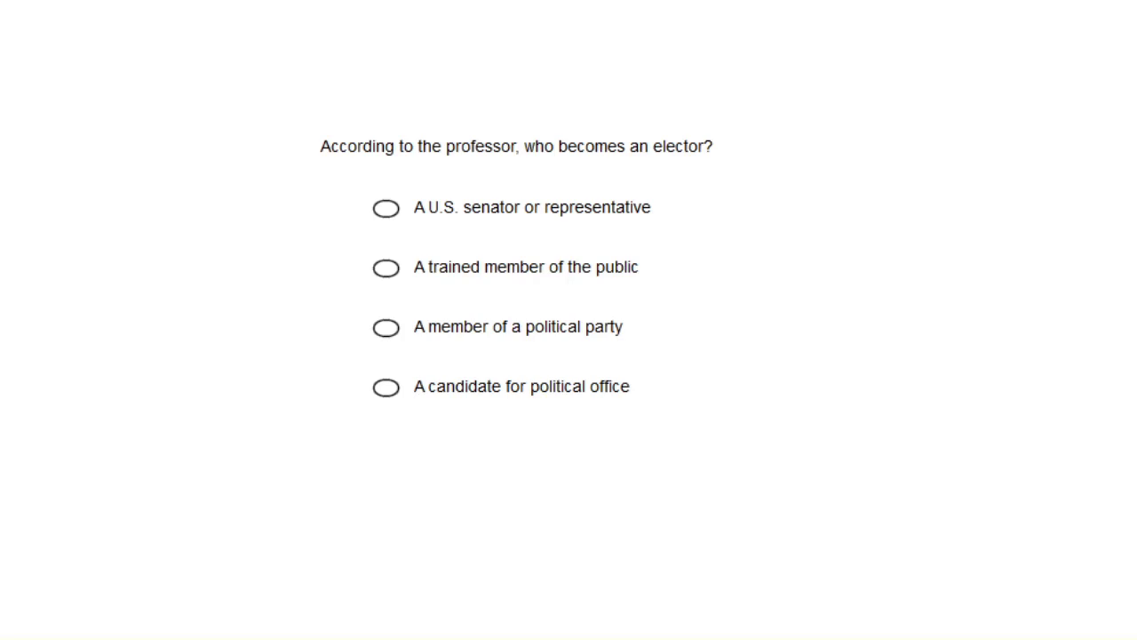
{"action": "mouse_move", "coordinate": [905, 16]}
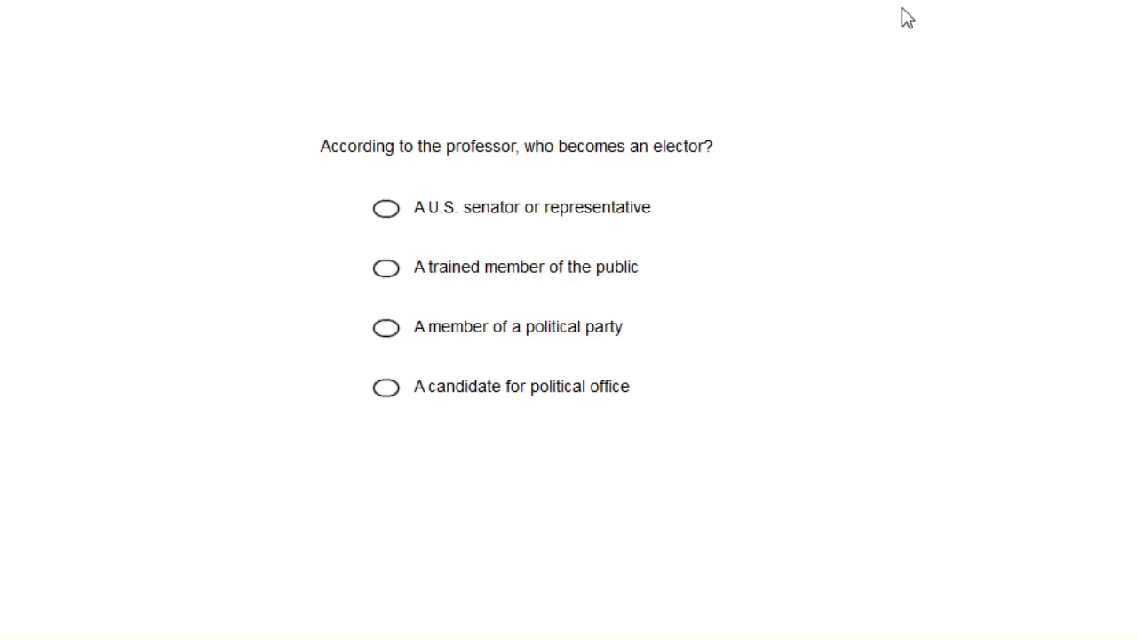
Answer the elector question and advance to the replayed-remark purpose question.
{"action": "left_click", "coordinate": [386, 327]}
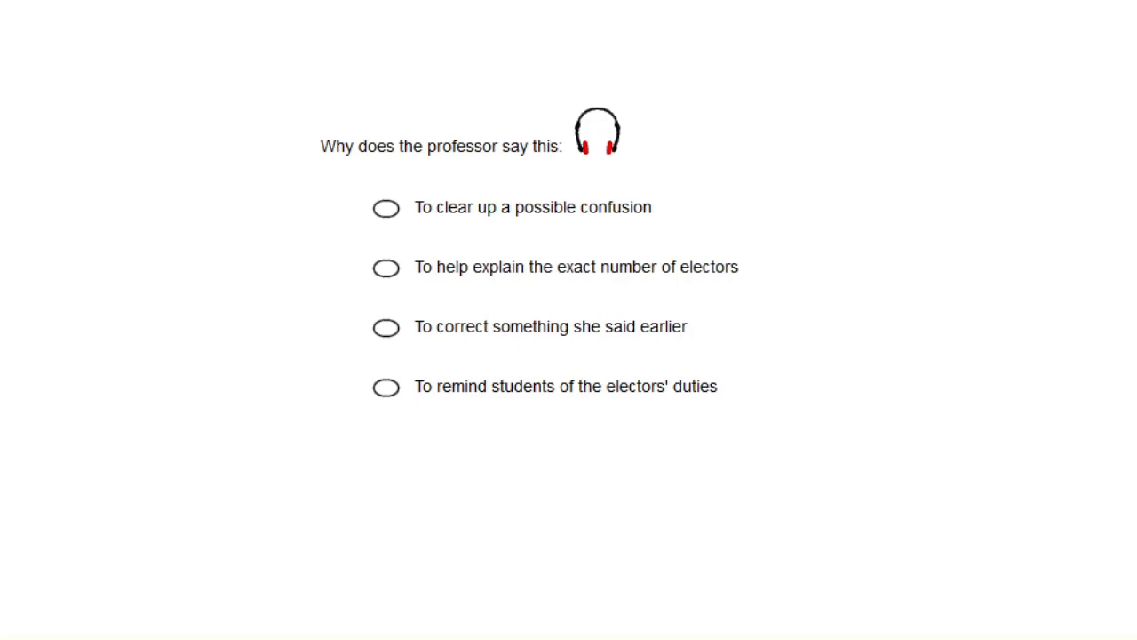
{"action": "mouse_move", "coordinate": [654, 149]}
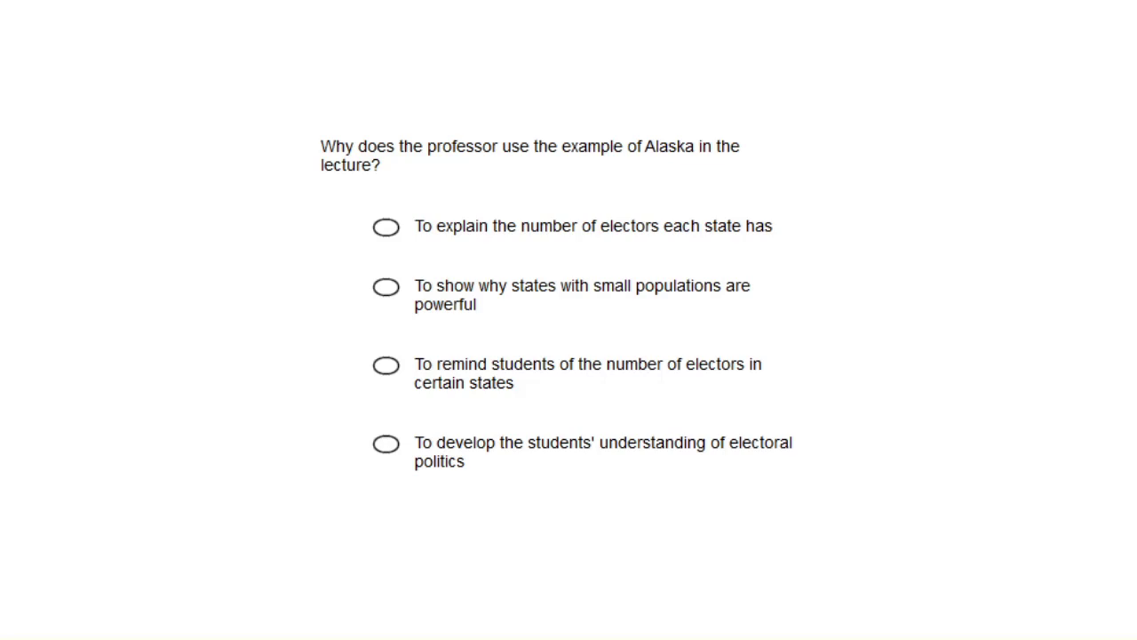
Answer the replay question and advance to the Alaska example question.
{"action": "left_click", "coordinate": [386, 228]}
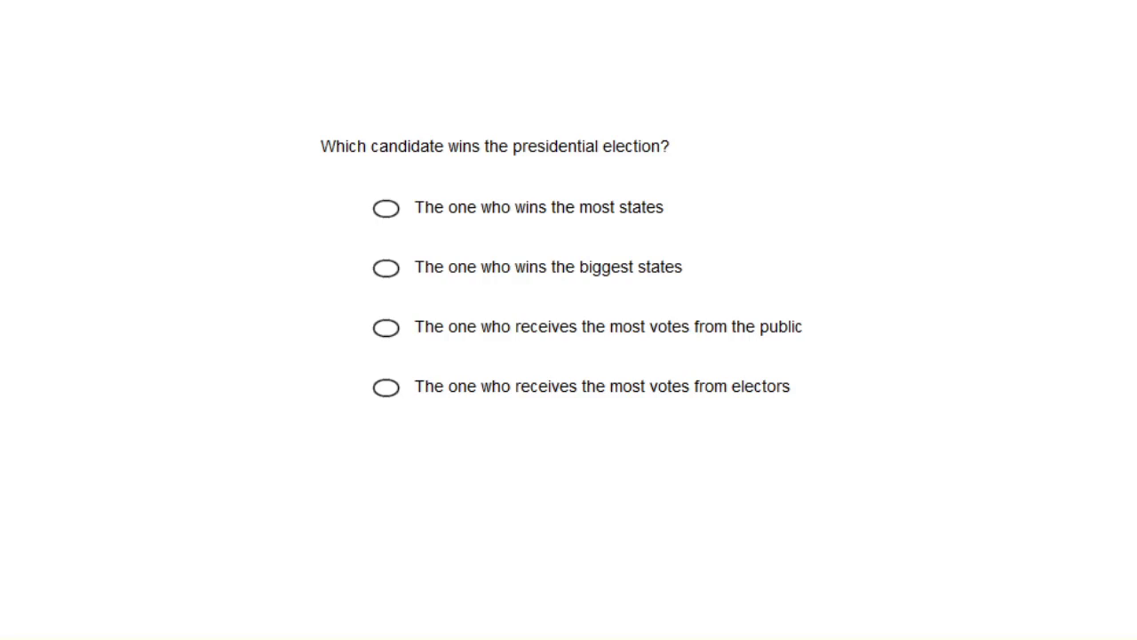
{"action": "mouse_move", "coordinate": [851, 240]}
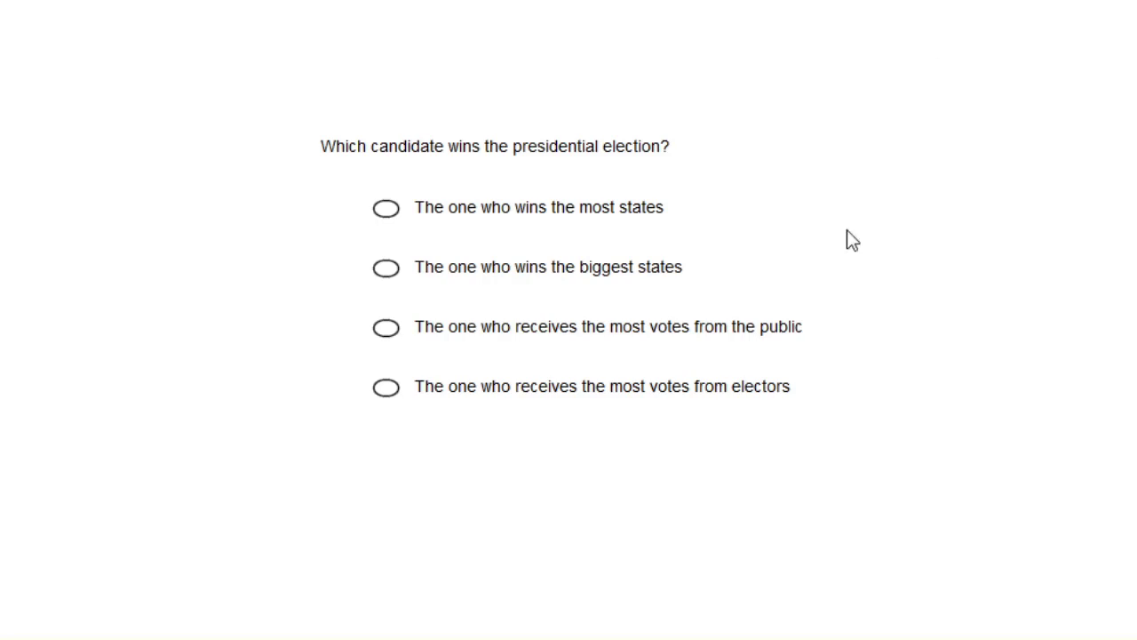
Answer the Alaska example question and advance to the presidential winner question.
{"action": "left_click", "coordinate": [388, 388]}
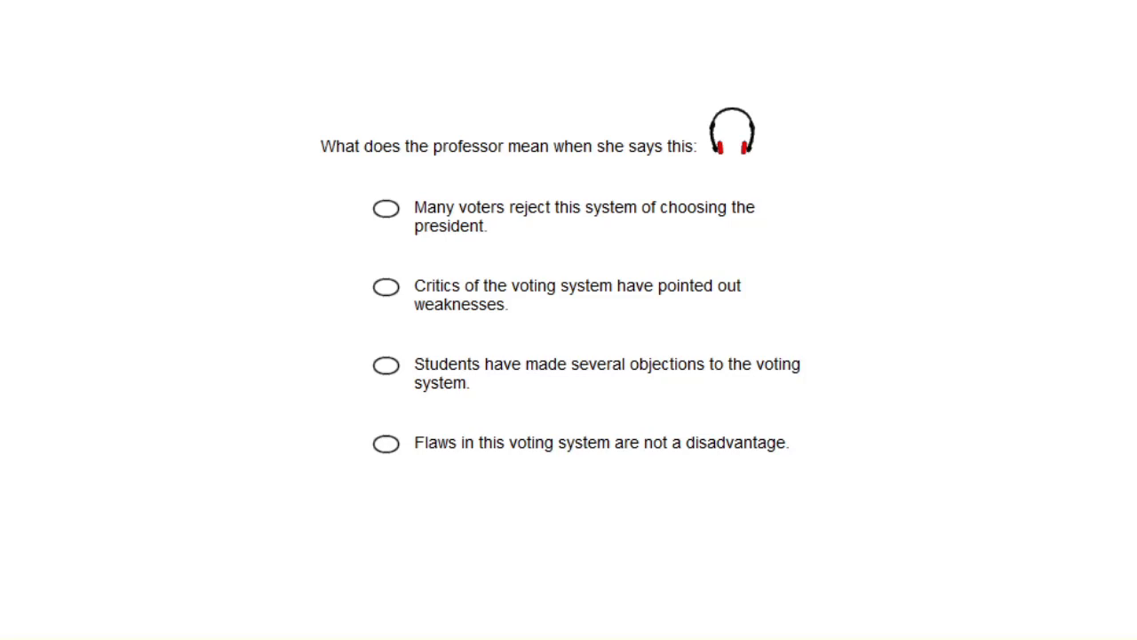
{"action": "mouse_move", "coordinate": [864, 11]}
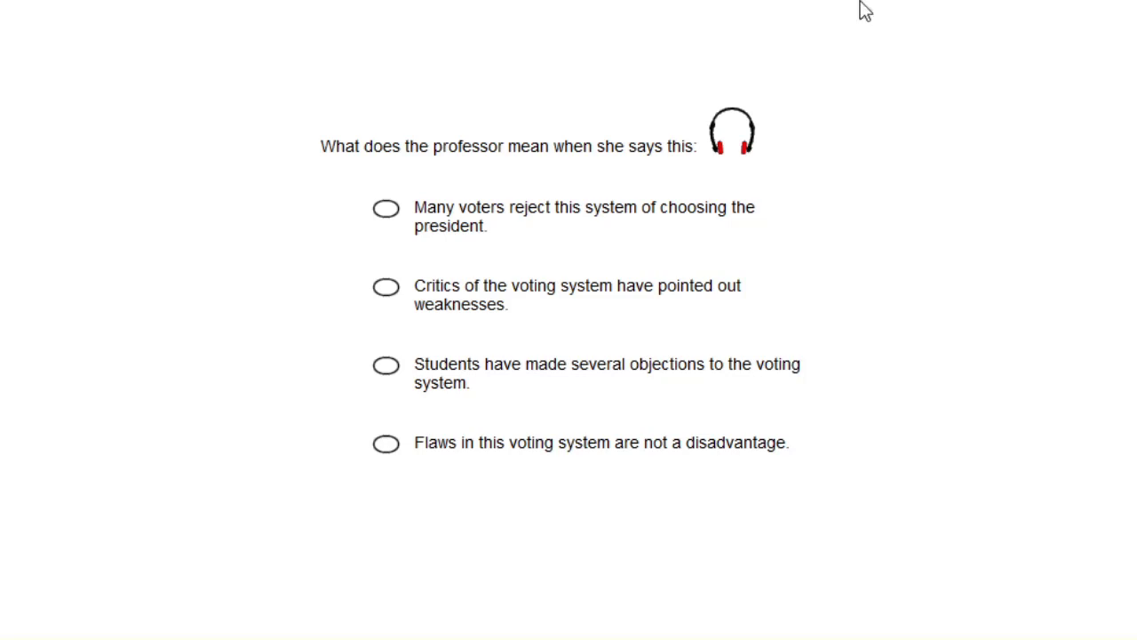
Answer the election winner question and advance to the 'what does the professor mean' question.
{"action": "left_click", "coordinate": [386, 286]}
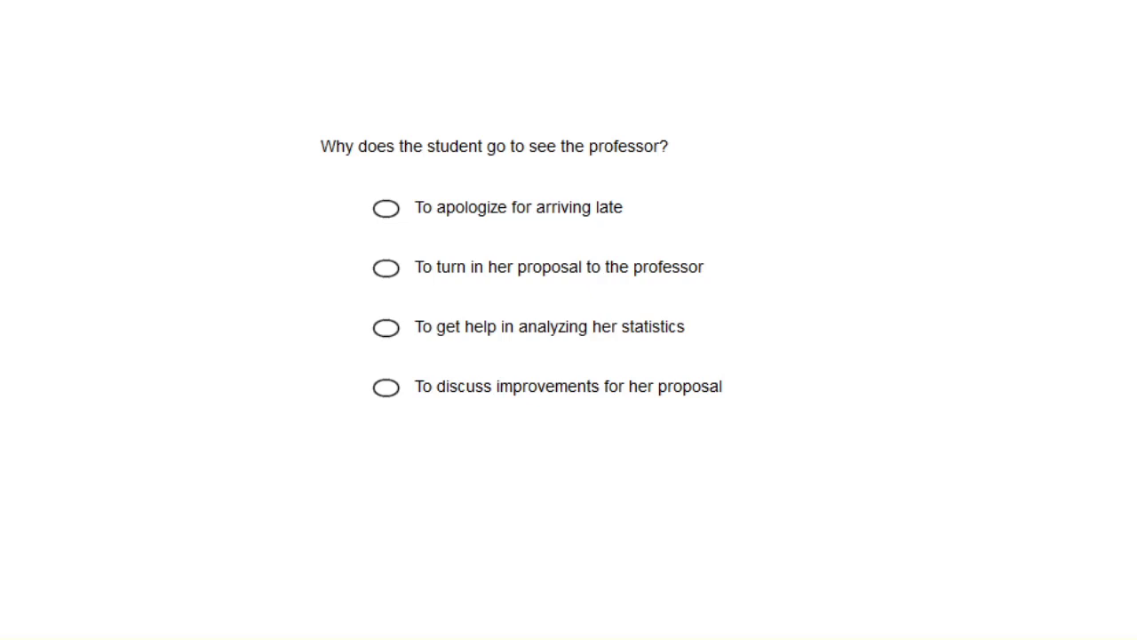
{"action": "mouse_move", "coordinate": [544, 565]}
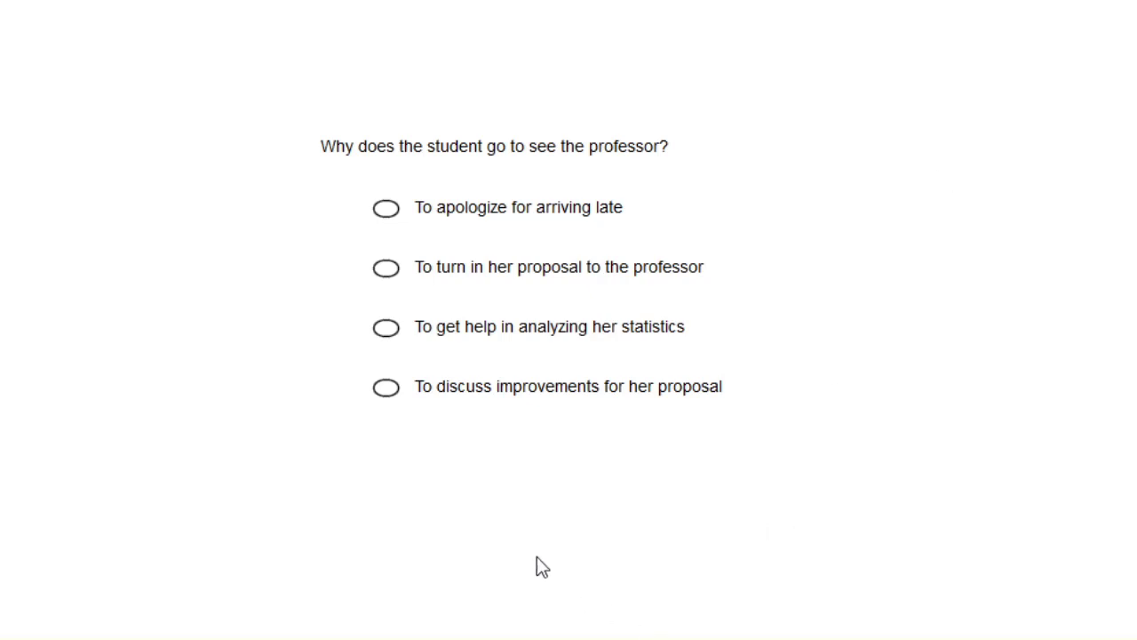
Answer why the student visits the professor and advance to the Computer Center question.
{"action": "left_click", "coordinate": [386, 388]}
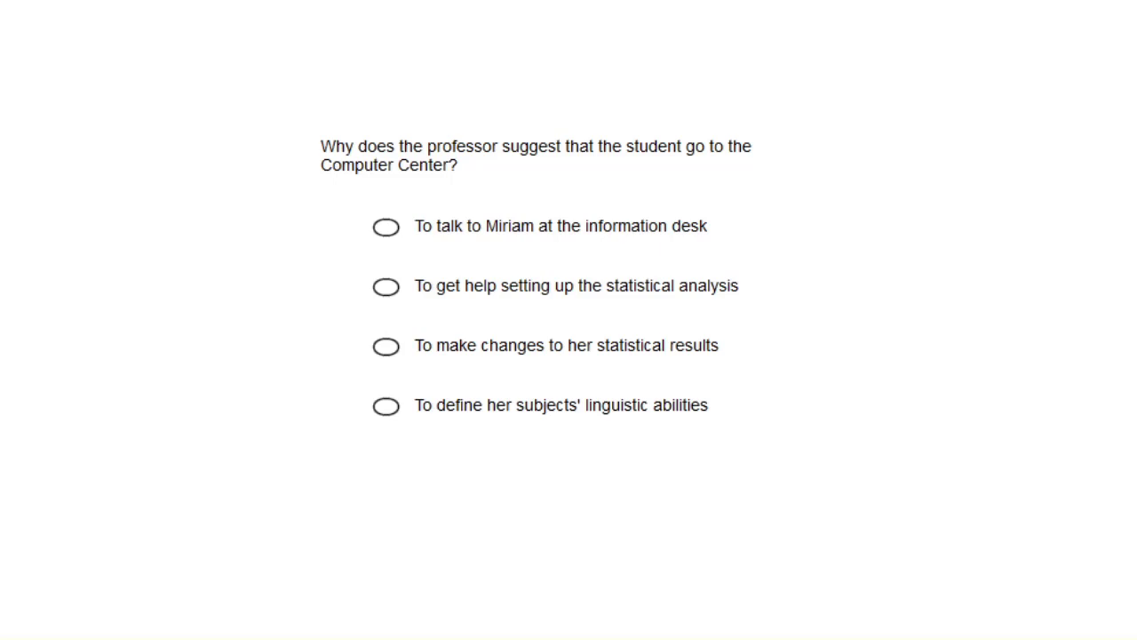
{"action": "mouse_move", "coordinate": [494, 395]}
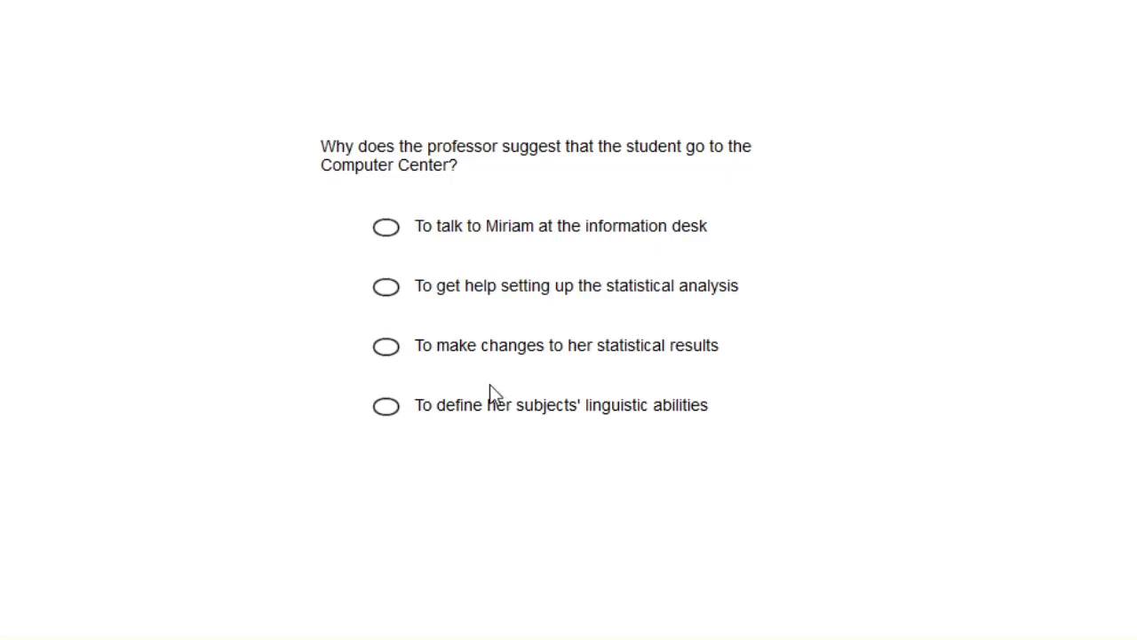
Answer the Computer Center question and advance to the choose-two proposal question.
{"action": "left_click", "coordinate": [386, 286]}
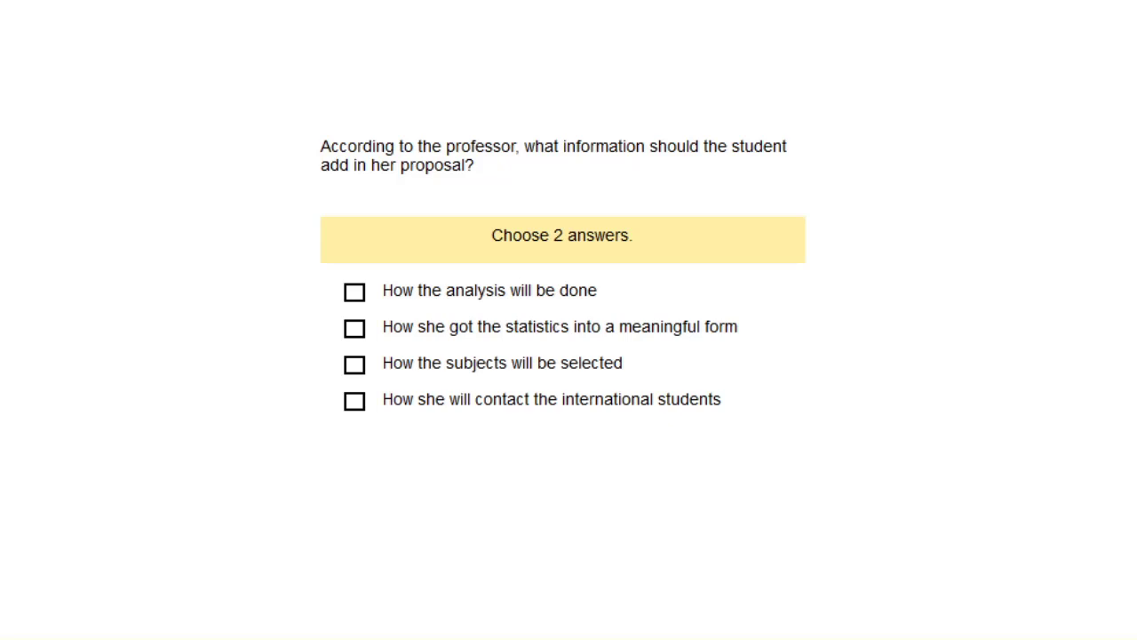
{"action": "mouse_move", "coordinate": [458, 384]}
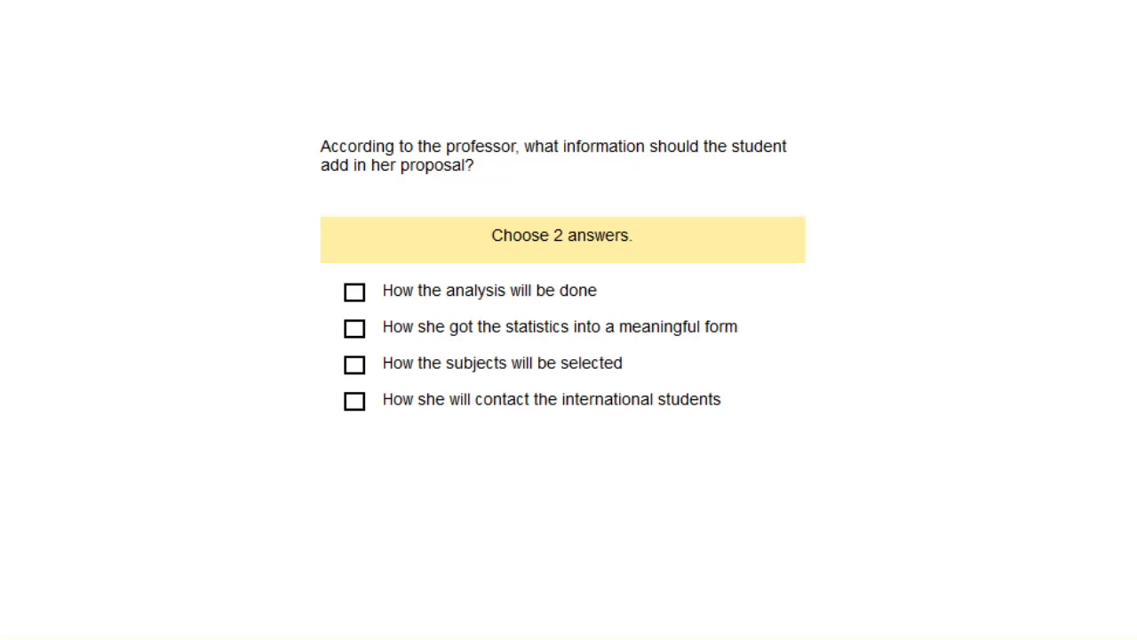
Mark 'How the analysis will be done' and a second item as the proposal additions.
{"action": "left_click", "coordinate": [354, 291]}
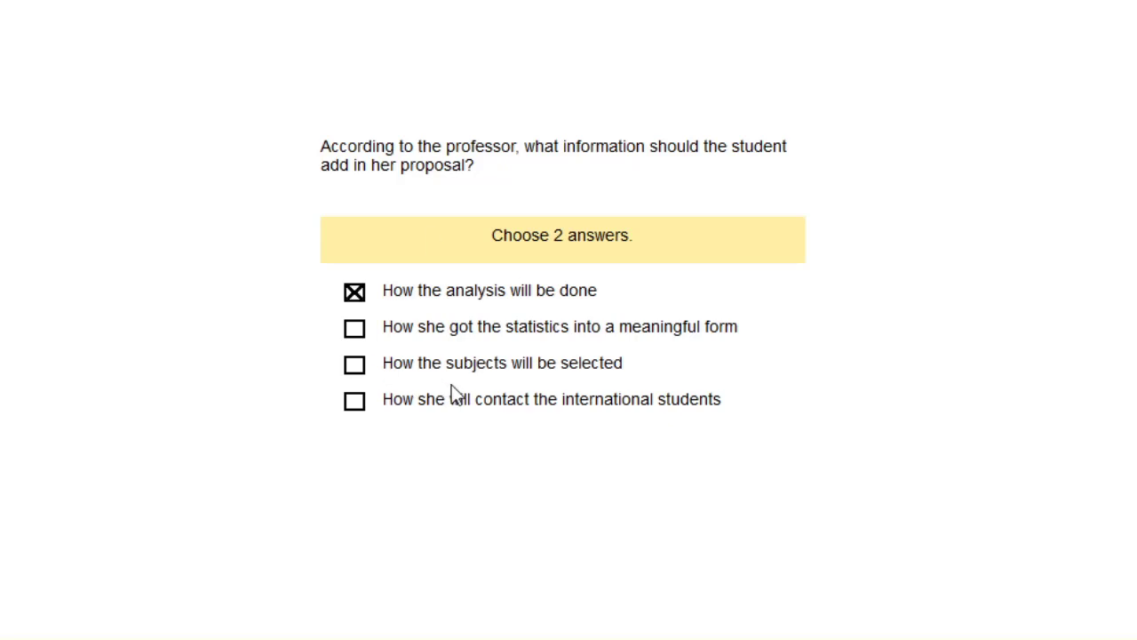
{"action": "left_click", "coordinate": [356, 365]}
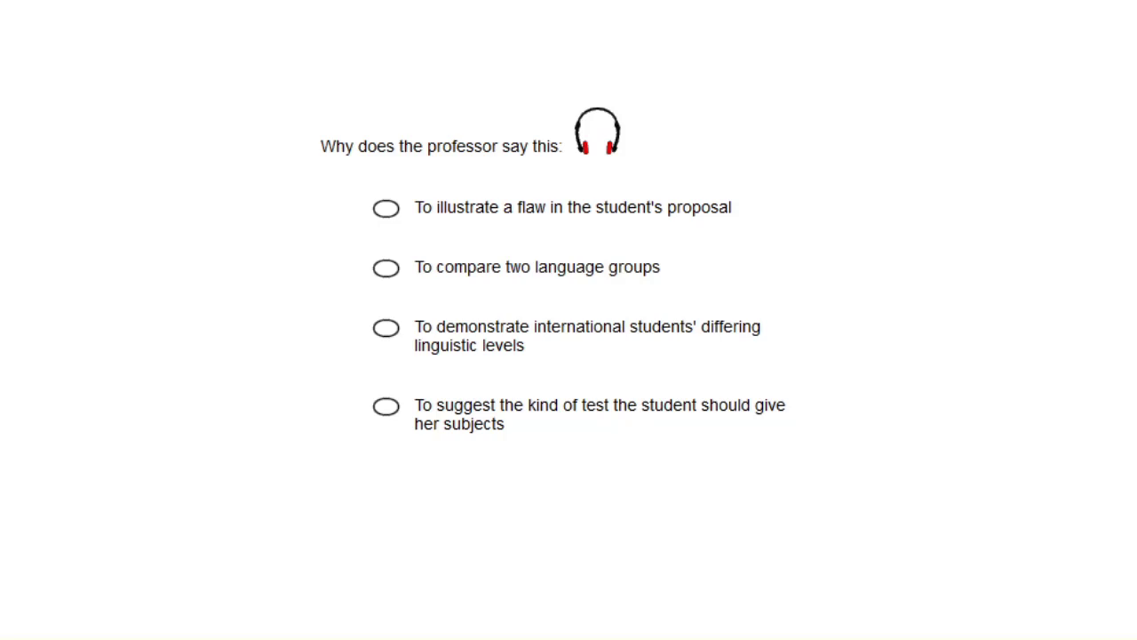
{"action": "mouse_move", "coordinate": [526, 248]}
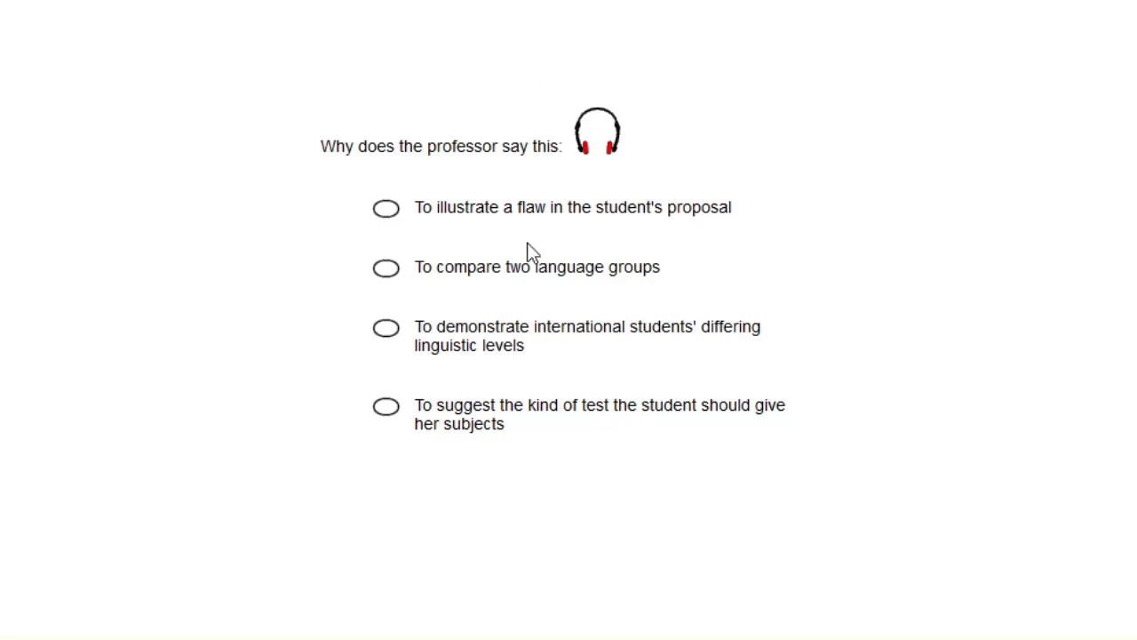
Answer the replayed-remark question and advance to the grant decision-makers question.
{"action": "left_click", "coordinate": [386, 208]}
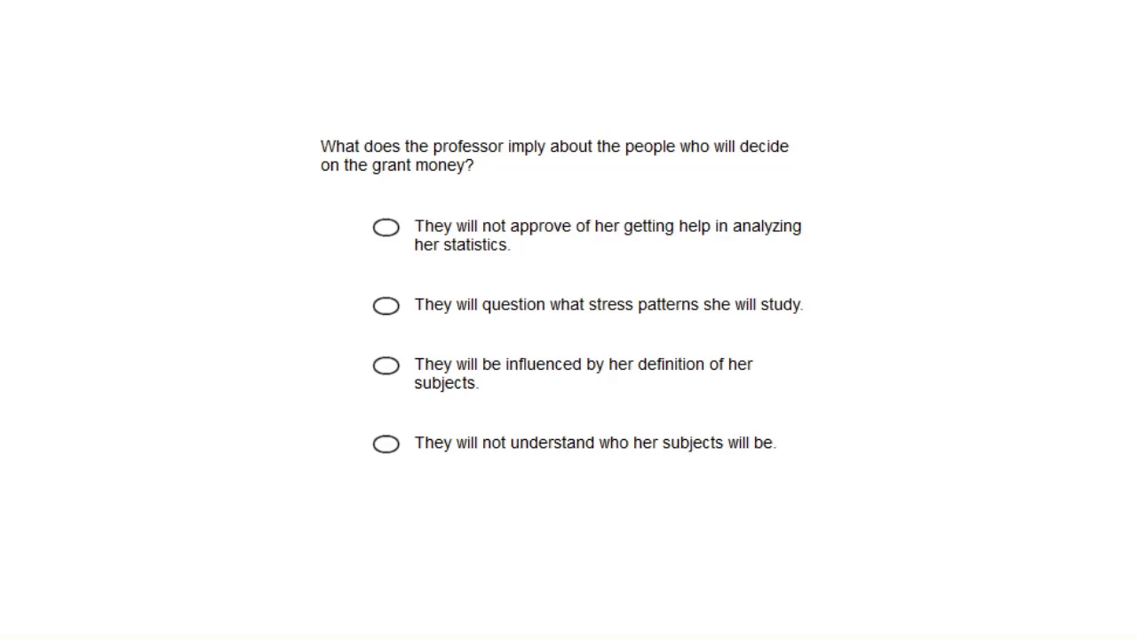
Answer what the professor implies about the grant decision-makers and finish the set.
{"action": "left_click", "coordinate": [386, 444]}
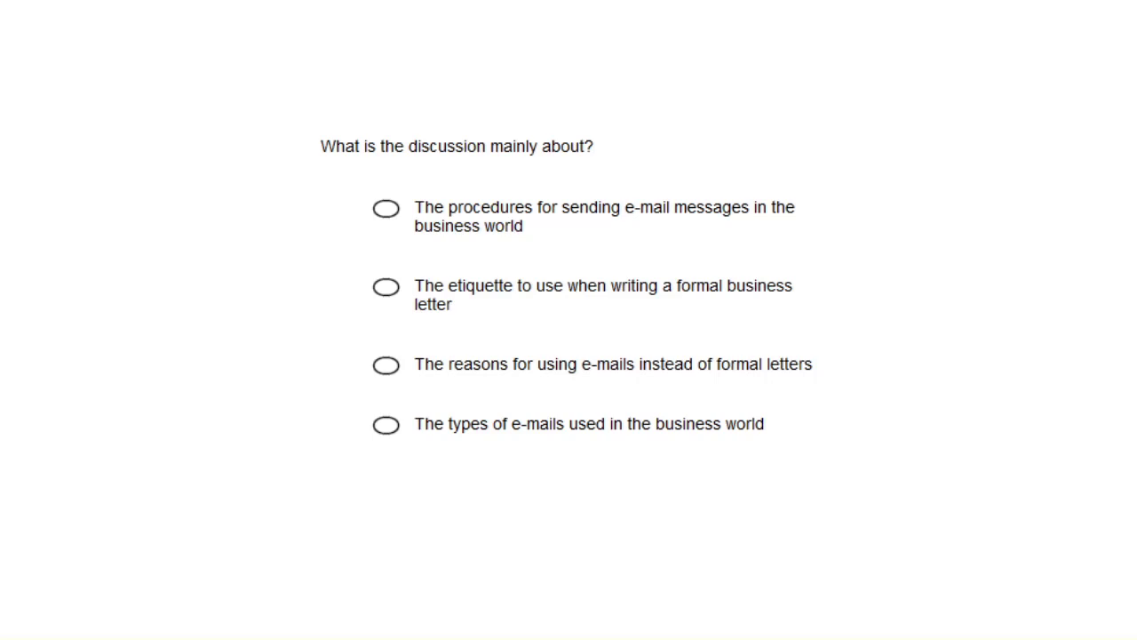
{"action": "mouse_move", "coordinate": [725, 278]}
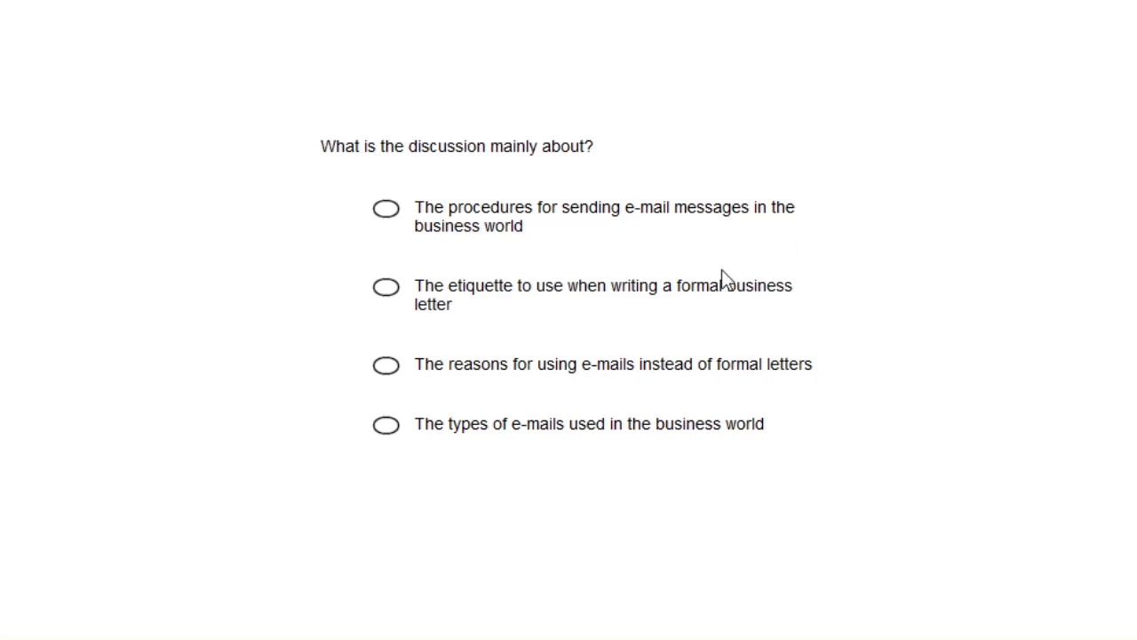
Choose an answer for the question on what the discussion is mainly about.
{"action": "left_click", "coordinate": [385, 210]}
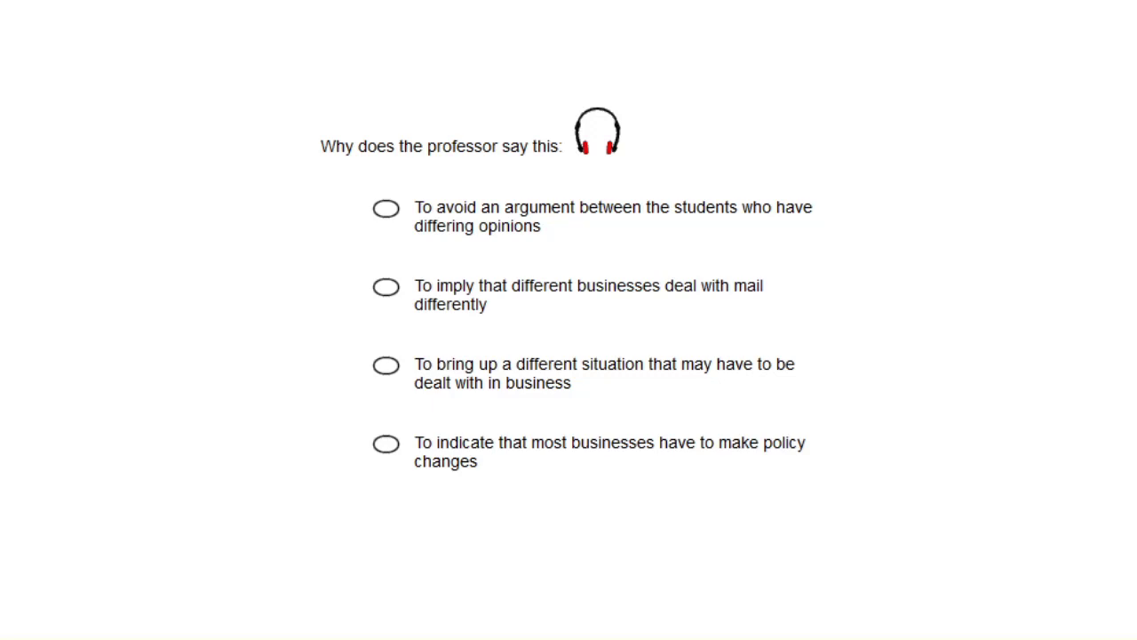
Answer why the professor says the replayed remark and continue to the next question.
{"action": "left_click", "coordinate": [386, 366]}
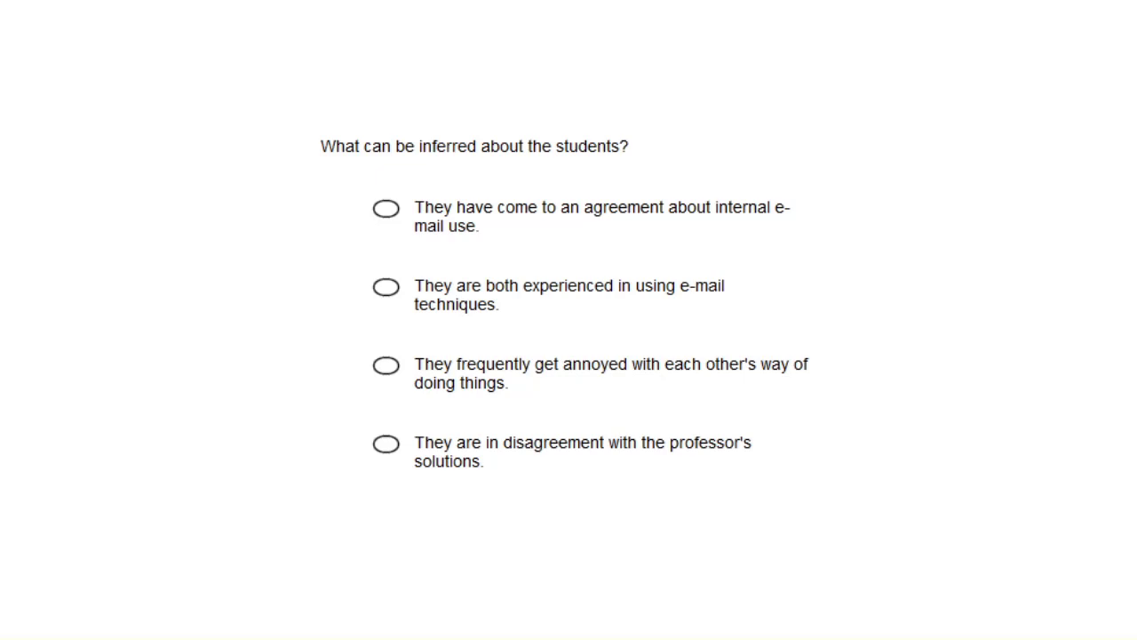
{"action": "mouse_move", "coordinate": [504, 398]}
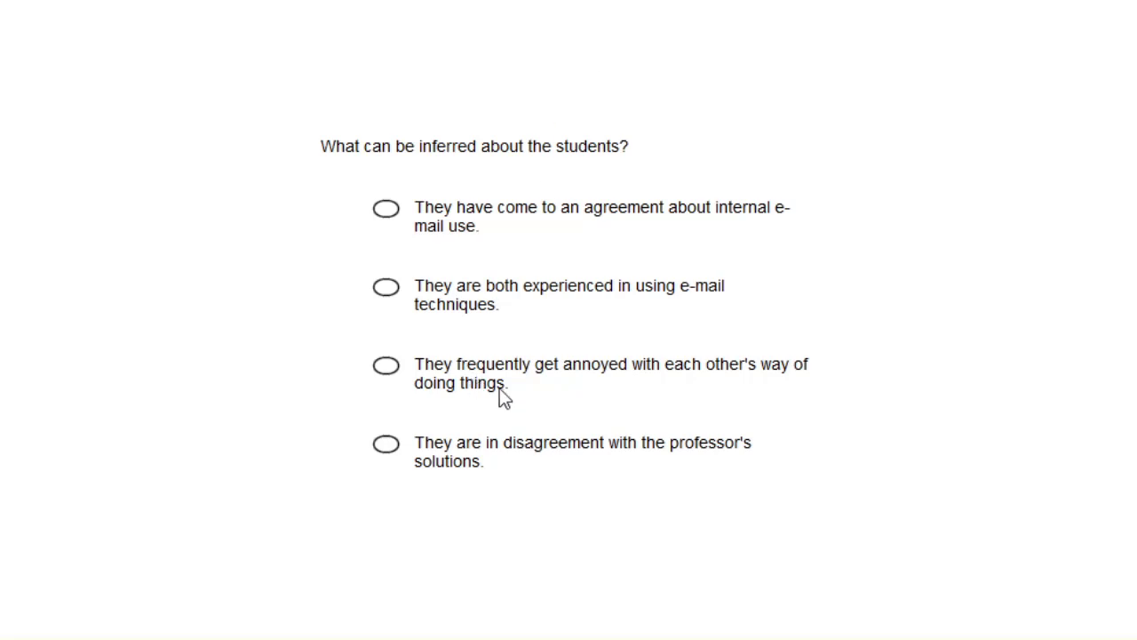
Answer what can be inferred about the students and advance.
{"action": "left_click", "coordinate": [385, 286]}
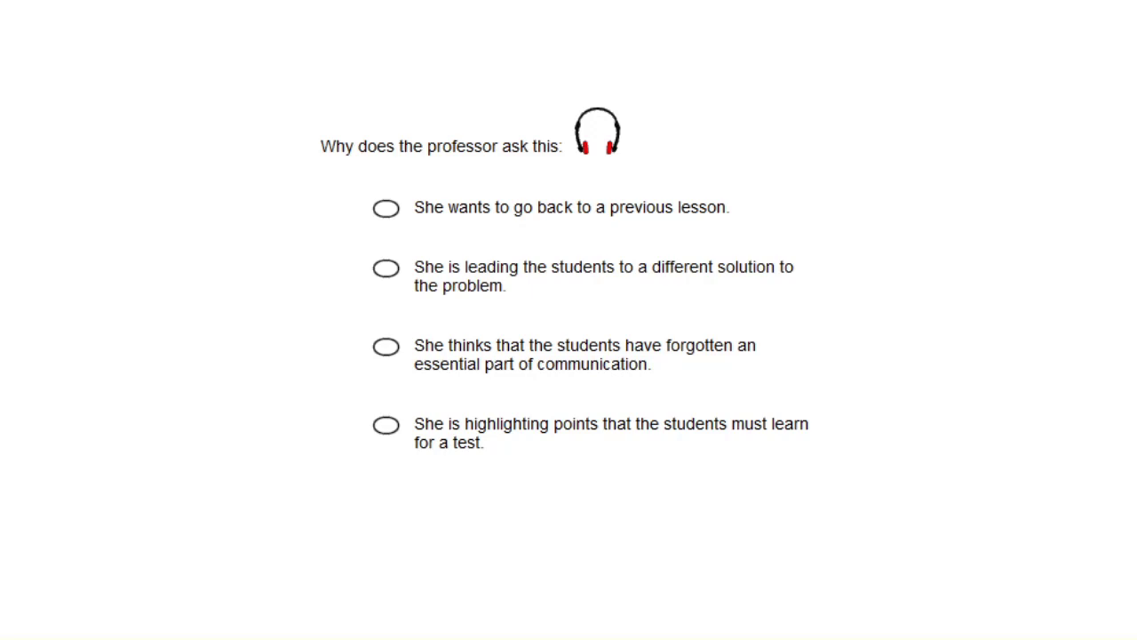
{"action": "mouse_move", "coordinate": [542, 388]}
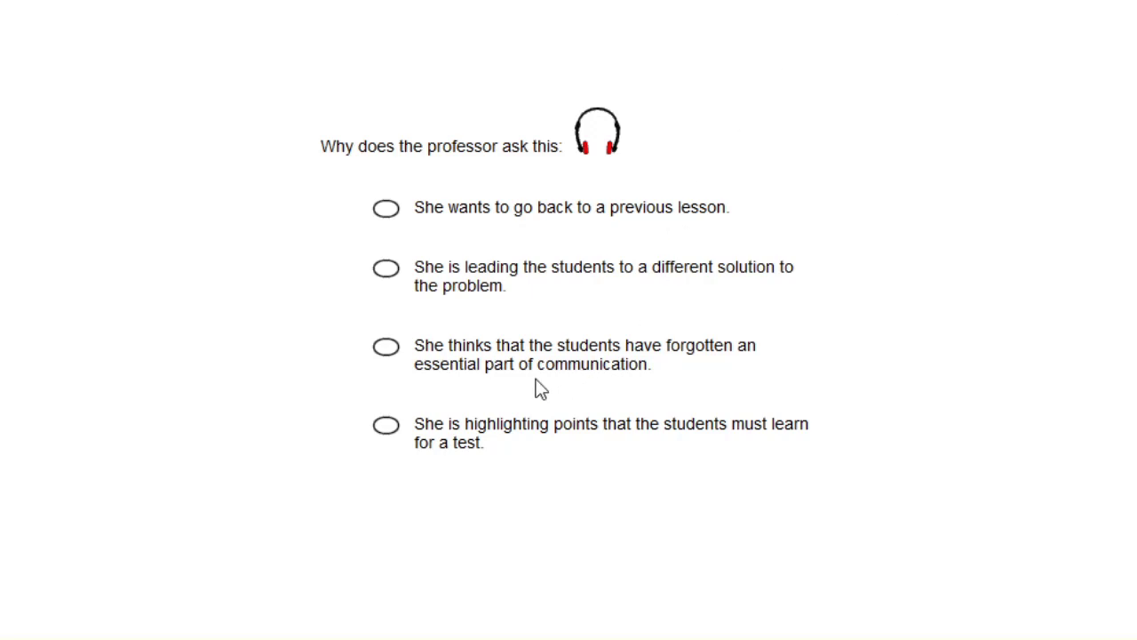
Answer why the professor asks the replayed question and advance.
{"action": "left_click", "coordinate": [385, 268]}
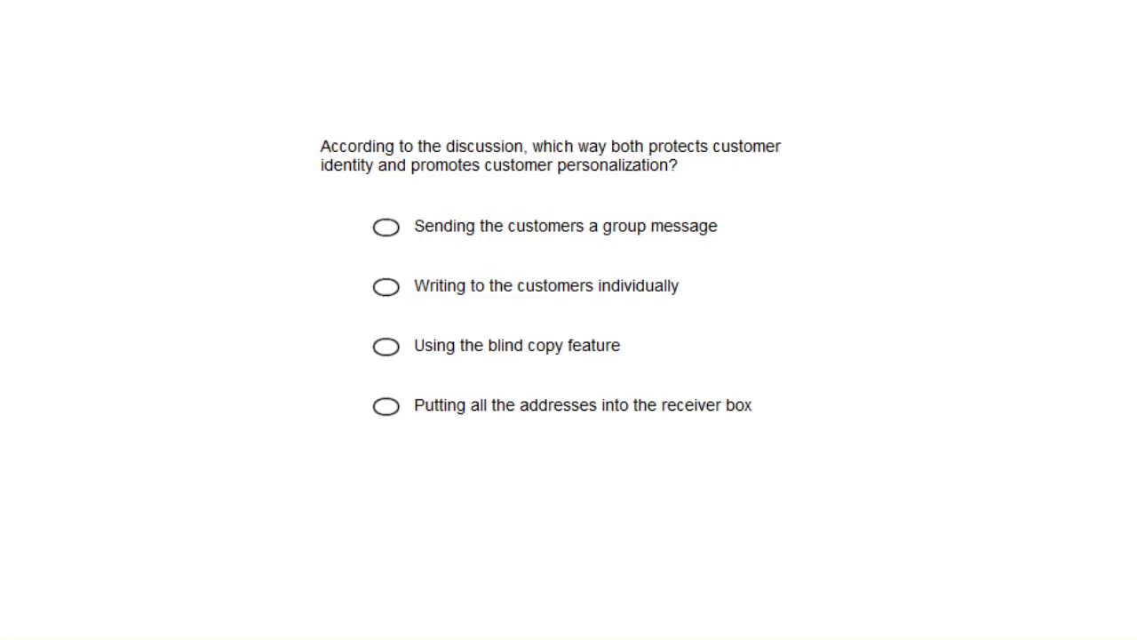
Answer the customer identity and personalization question and advance.
{"action": "left_click", "coordinate": [386, 345]}
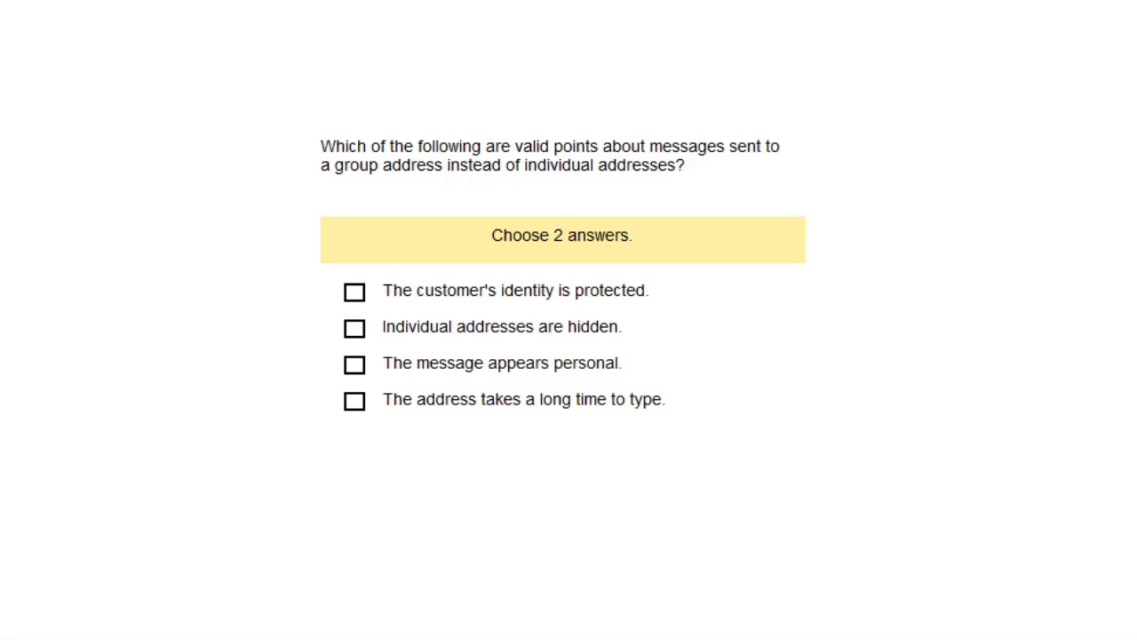
{"action": "mouse_move", "coordinate": [448, 426]}
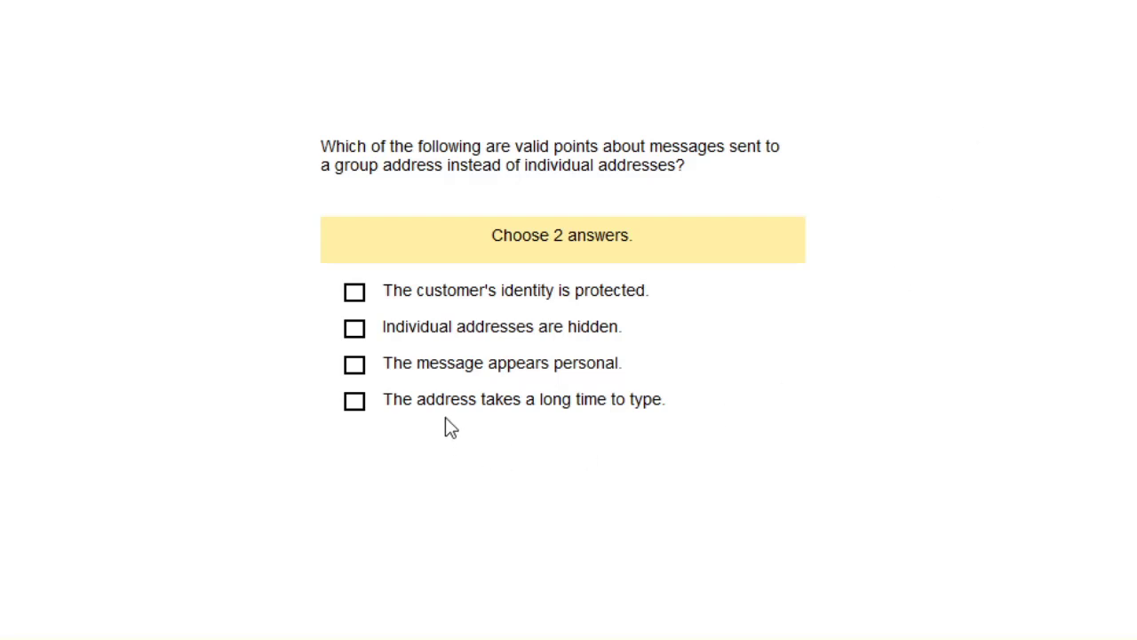
Tick 'The customer's identity is protected' and a second point about group-address messages.
{"action": "left_click", "coordinate": [356, 291]}
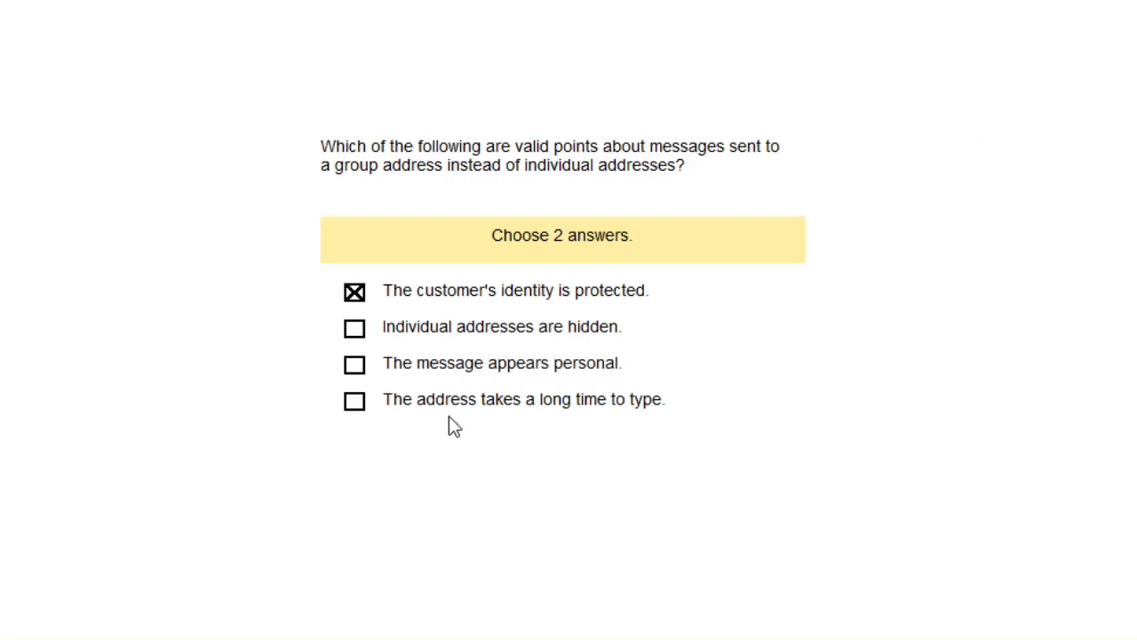
{"action": "left_click", "coordinate": [355, 327]}
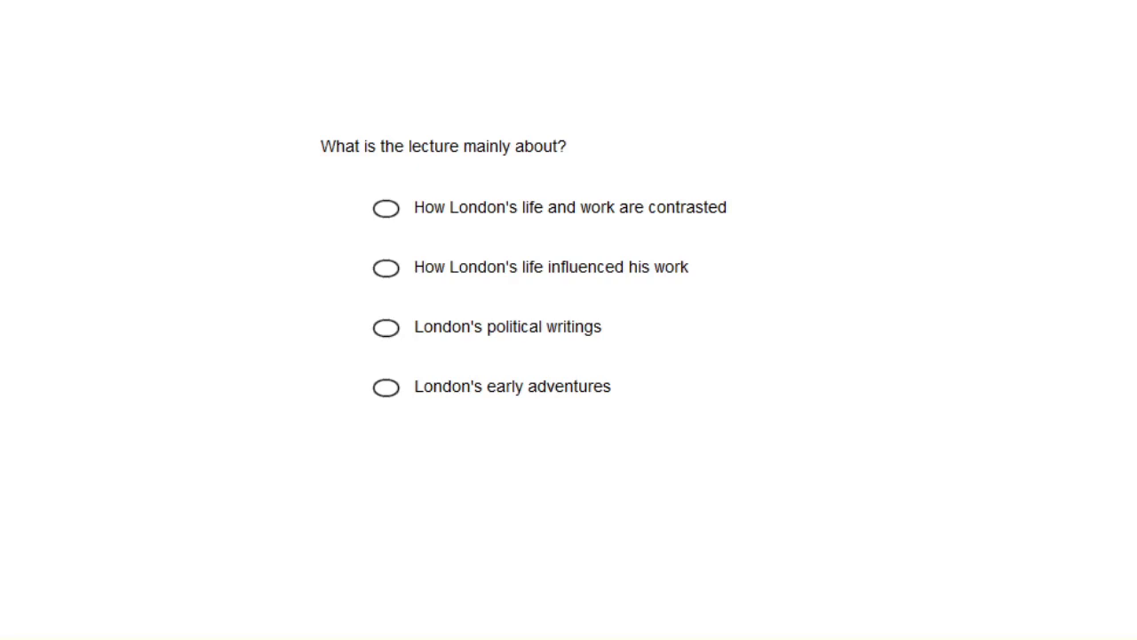
{"action": "mouse_move", "coordinate": [489, 334]}
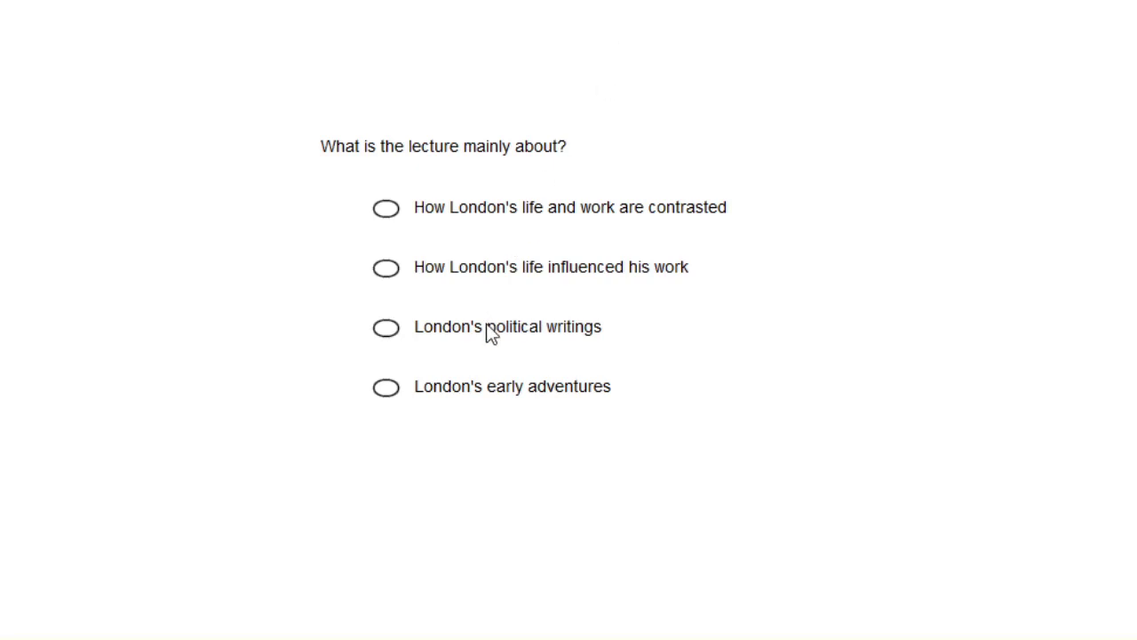
{"action": "left_click", "coordinate": [386, 266]}
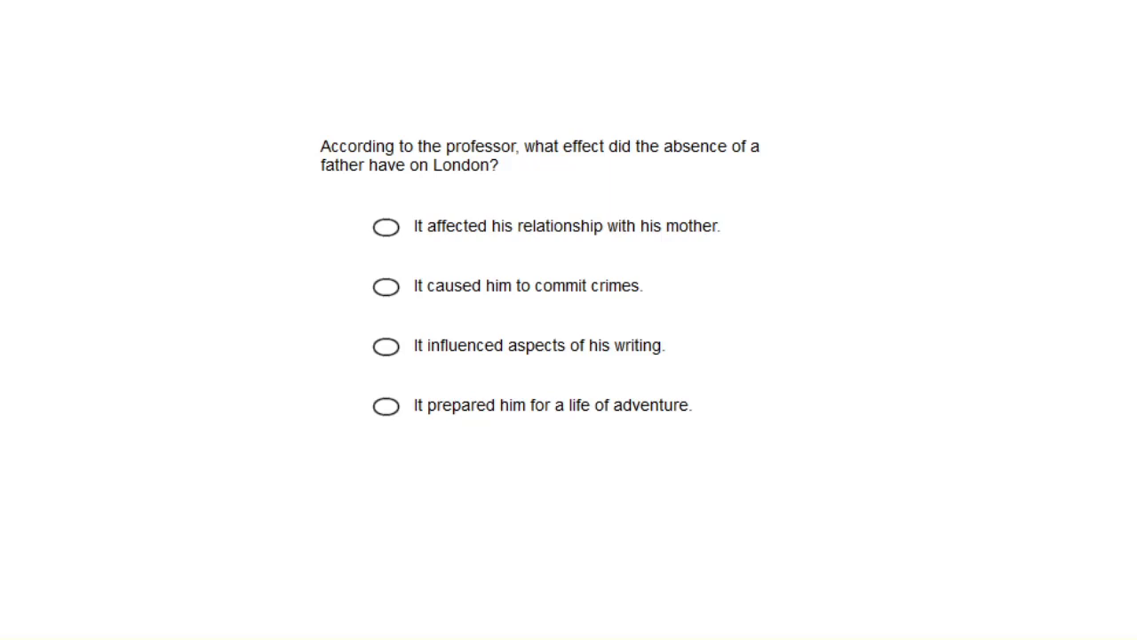
{"action": "mouse_move", "coordinate": [505, 469]}
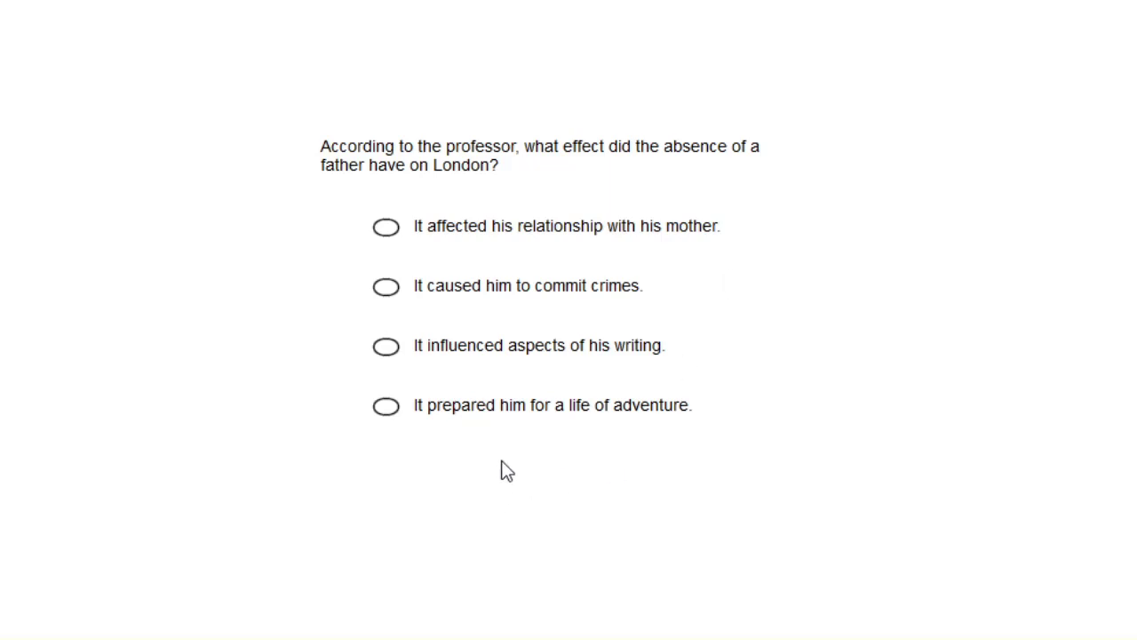
Answer how the absence of a father affected London and continue.
{"action": "left_click", "coordinate": [385, 345]}
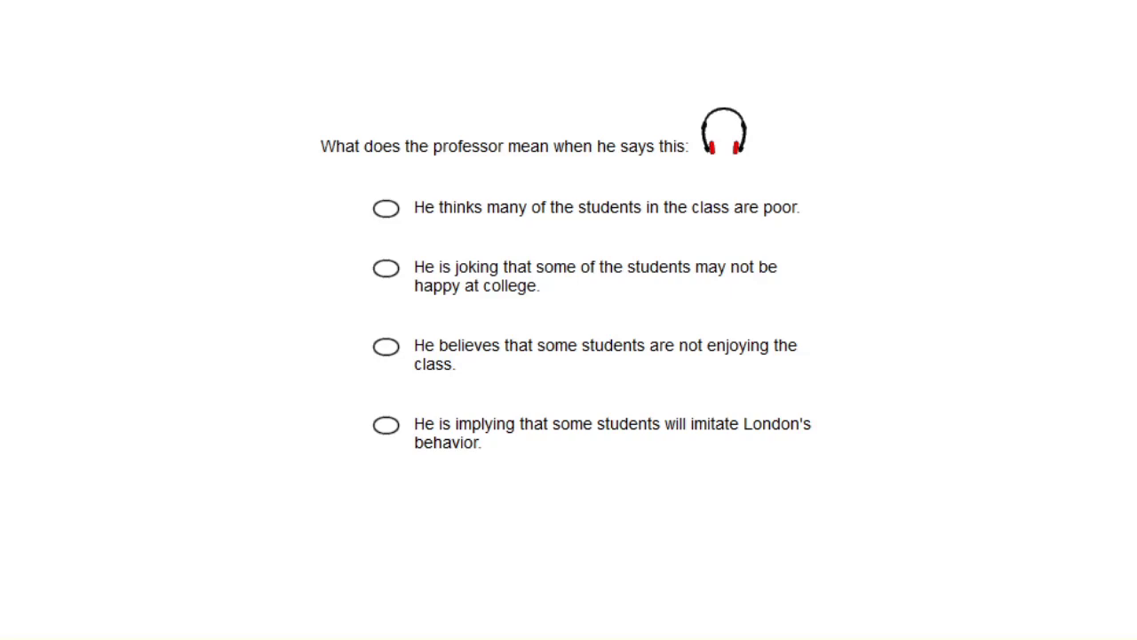
{"action": "mouse_move", "coordinate": [487, 395]}
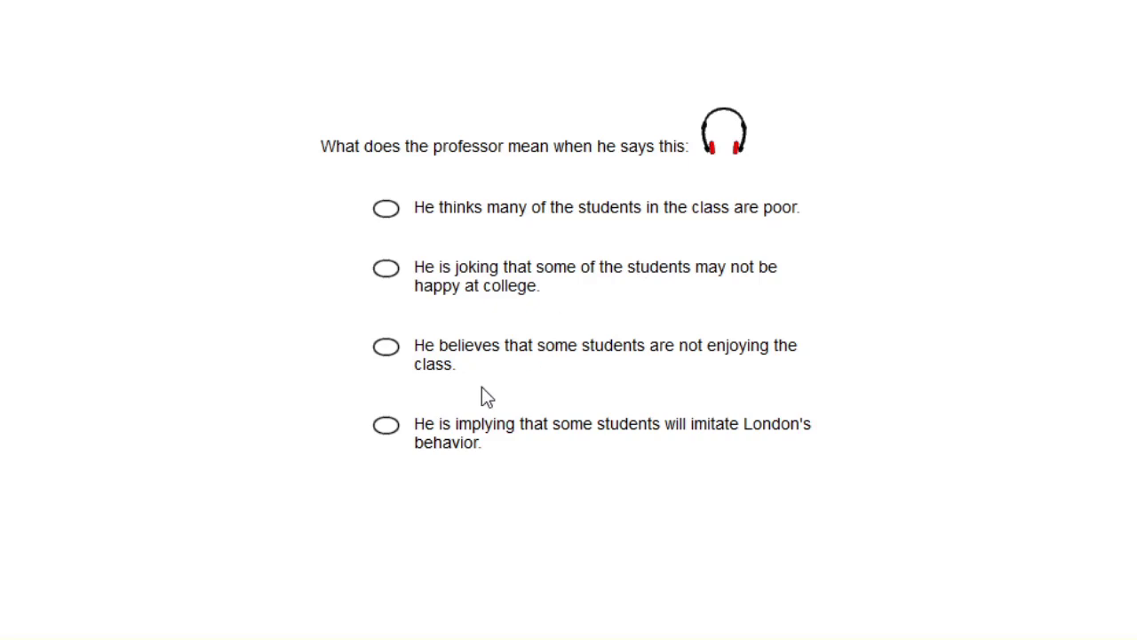
Answer what the professor means by the replayed remark and continue.
{"action": "left_click", "coordinate": [385, 268]}
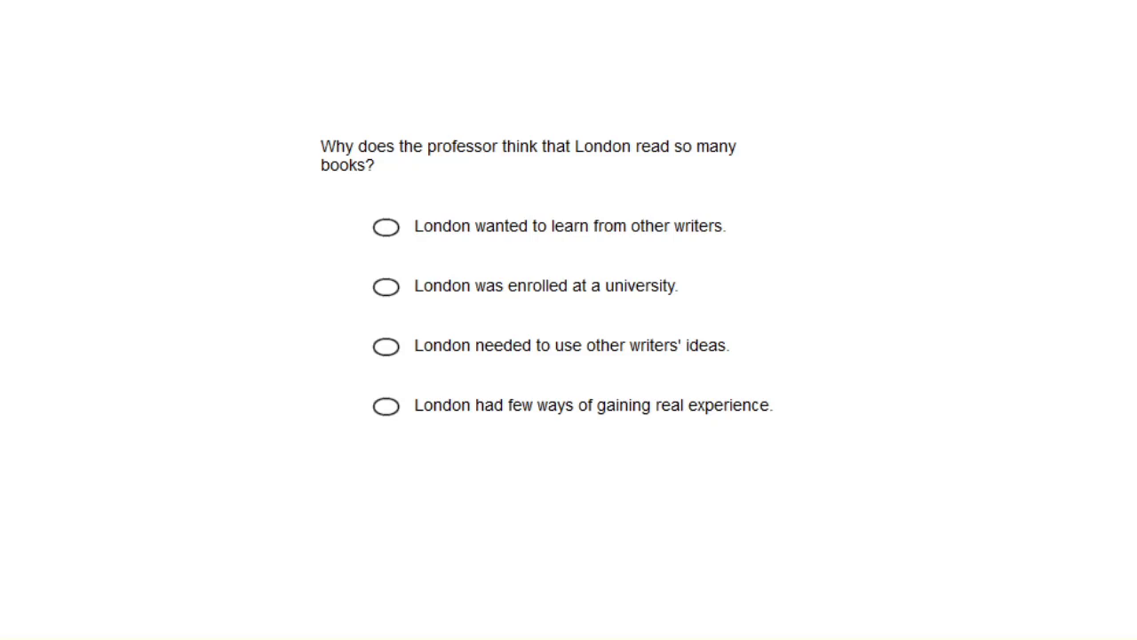
{"action": "mouse_move", "coordinate": [572, 320]}
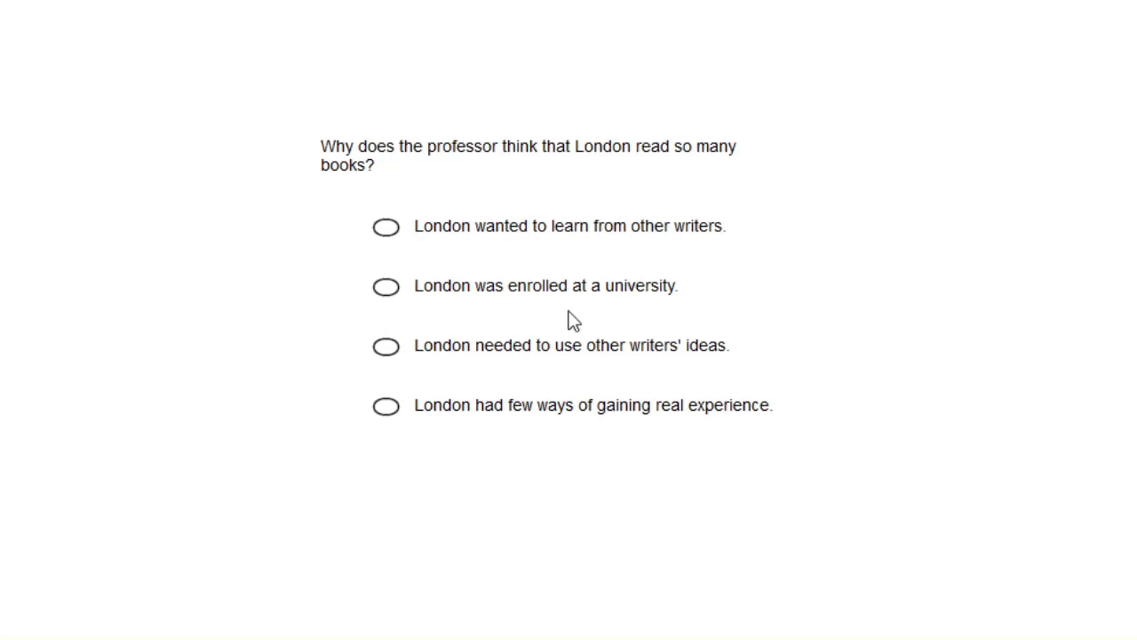
Answer why the professor thinks London read so many books and continue.
{"action": "left_click", "coordinate": [386, 228]}
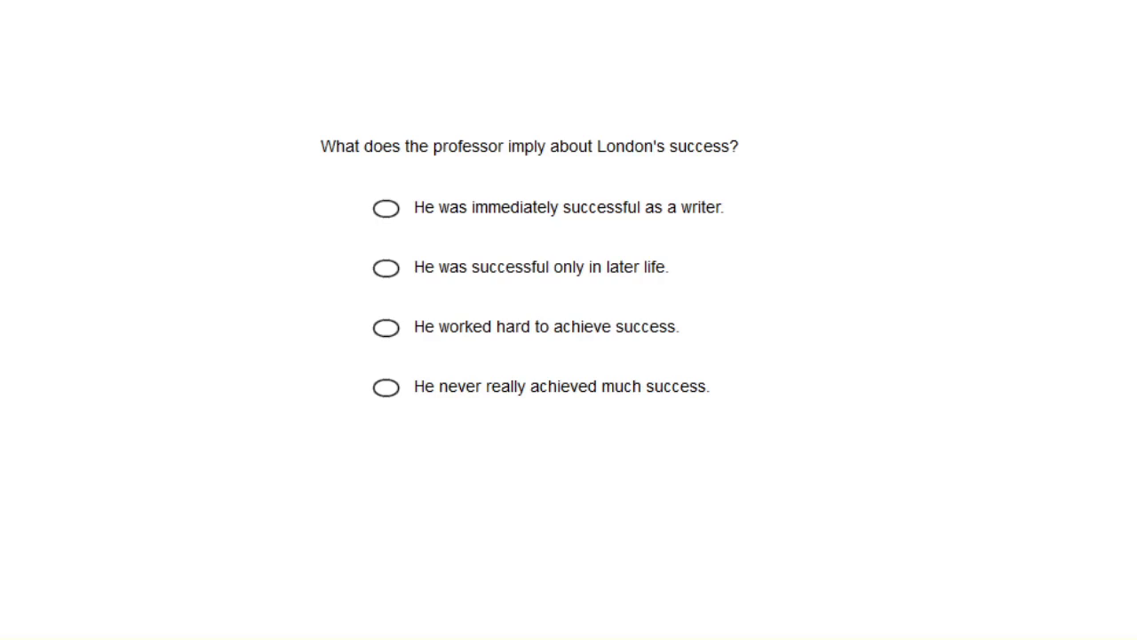
{"action": "mouse_move", "coordinate": [508, 437]}
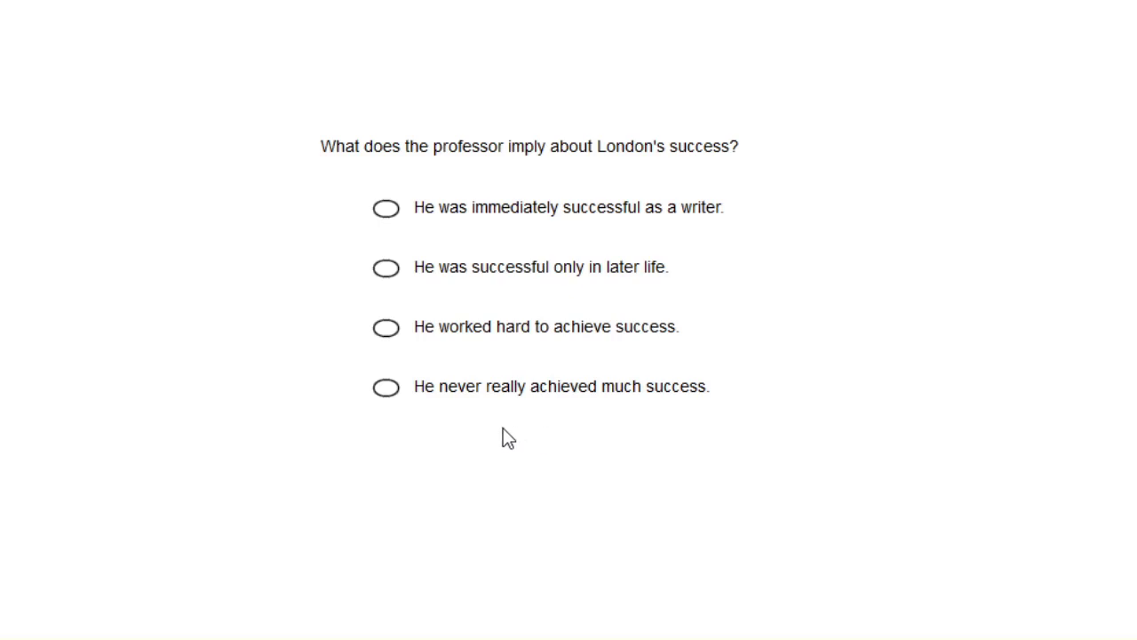
Answer what the professor implies about London's success and continue.
{"action": "left_click", "coordinate": [386, 327]}
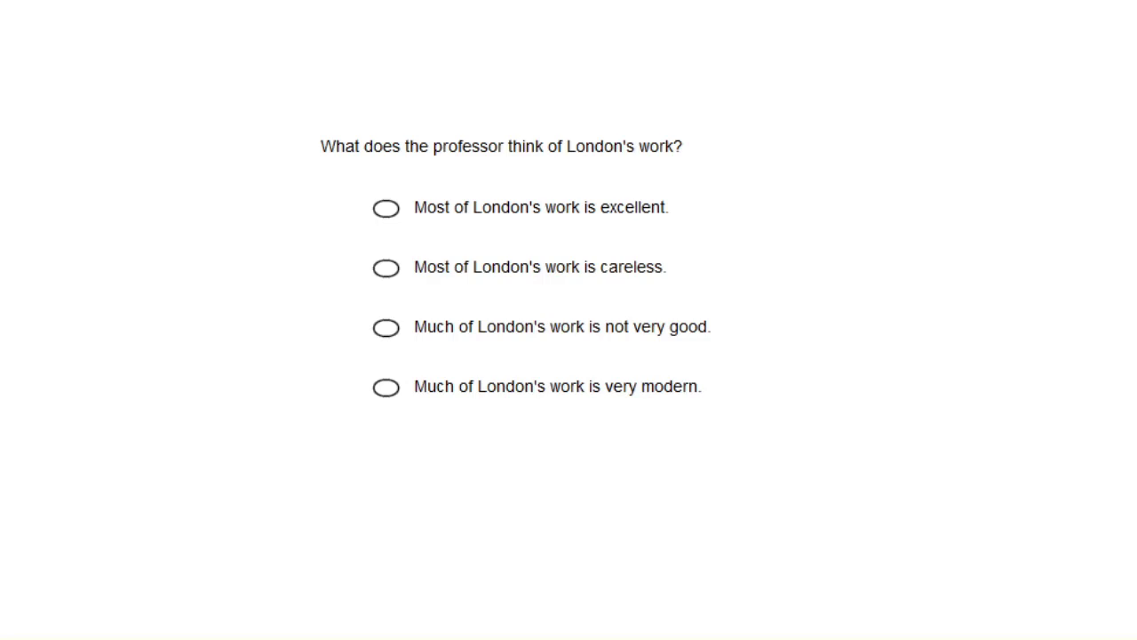
Move on from the question about the professor's opinion of London's work.
{"action": "left_click", "coordinate": [385, 327]}
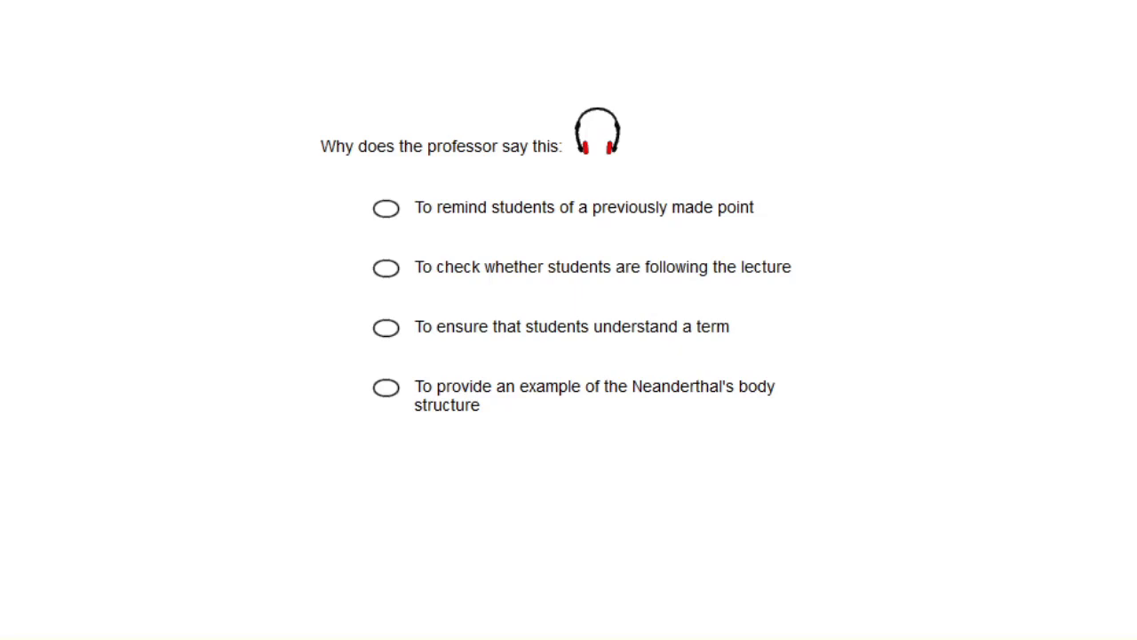
{"action": "mouse_move", "coordinate": [490, 446]}
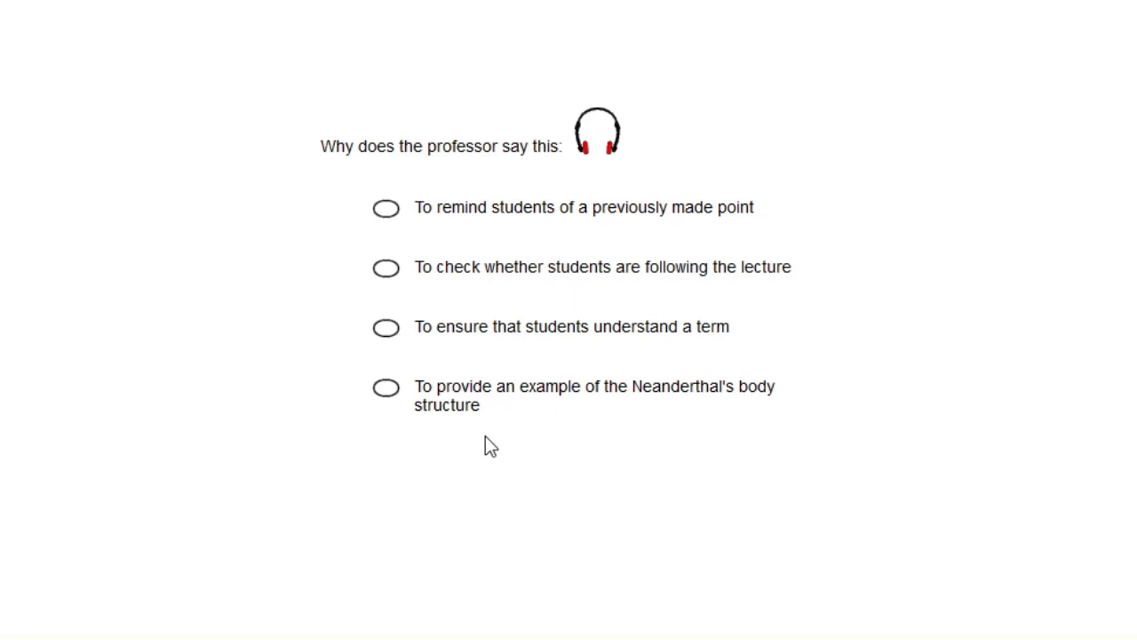
{"action": "left_click", "coordinate": [386, 327]}
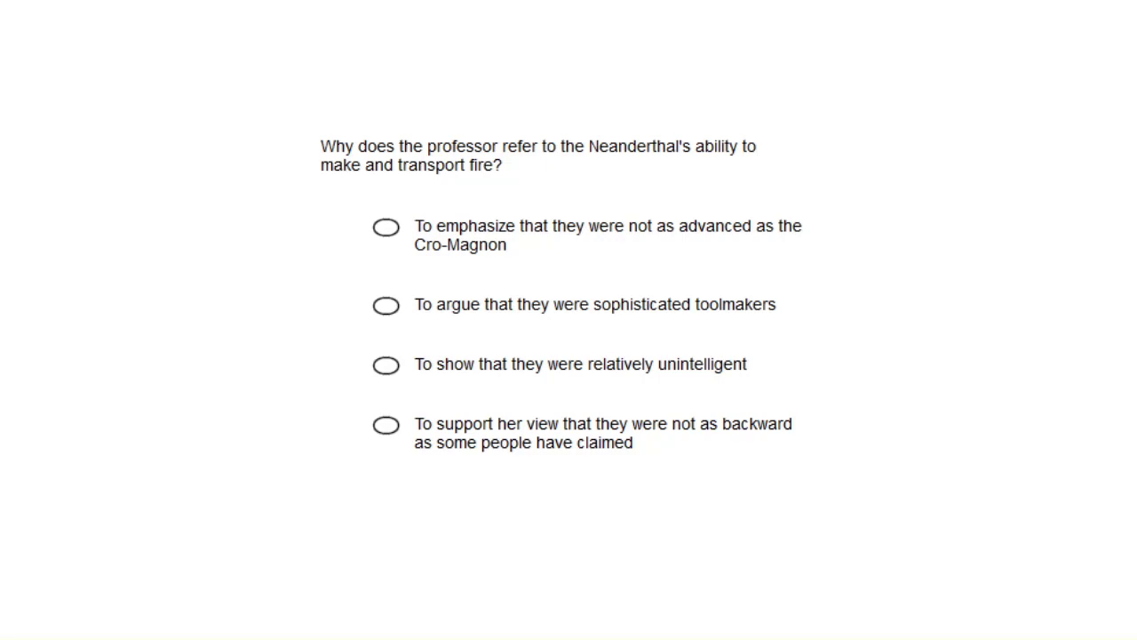
{"action": "mouse_move", "coordinate": [514, 572]}
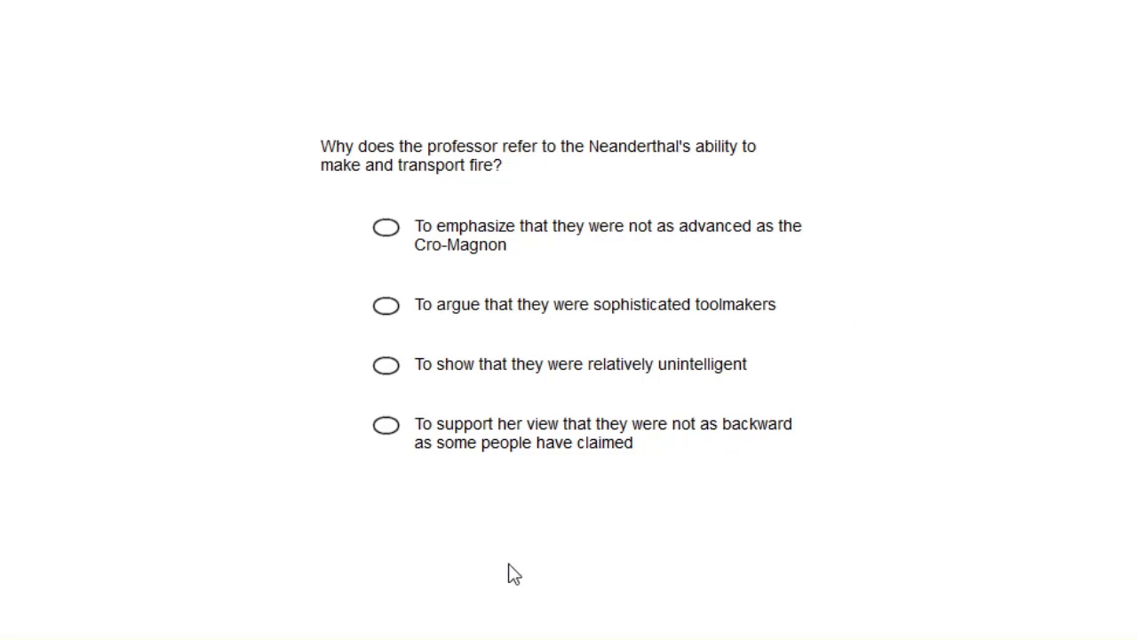
Advance past the question on why the professor mentions making and transporting fire.
{"action": "left_click", "coordinate": [386, 425]}
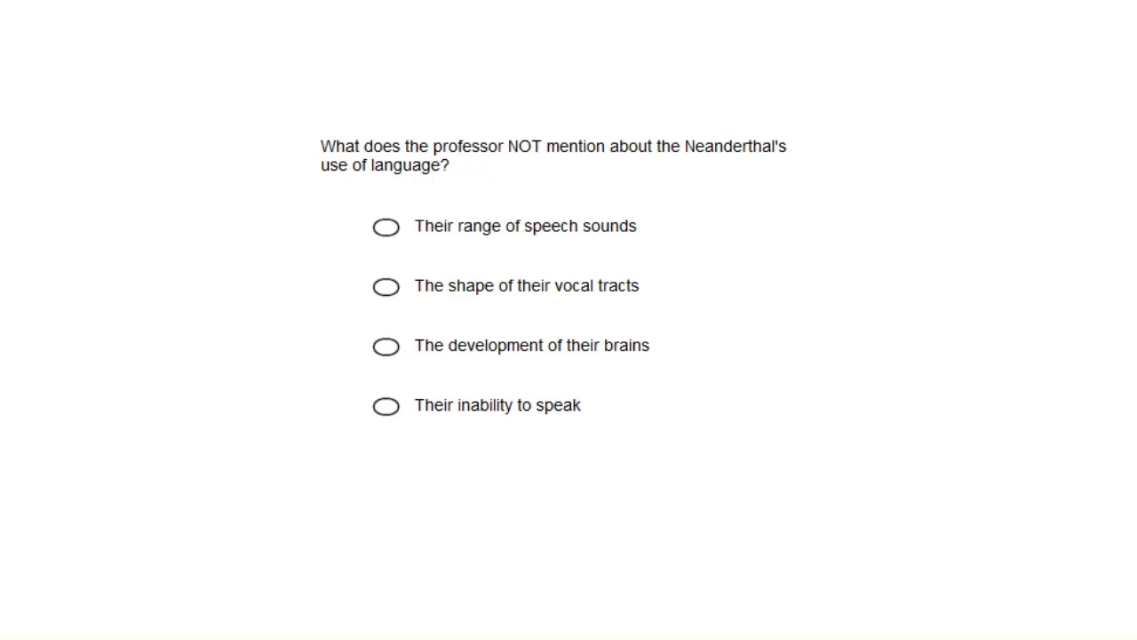
{"action": "mouse_move", "coordinate": [558, 414]}
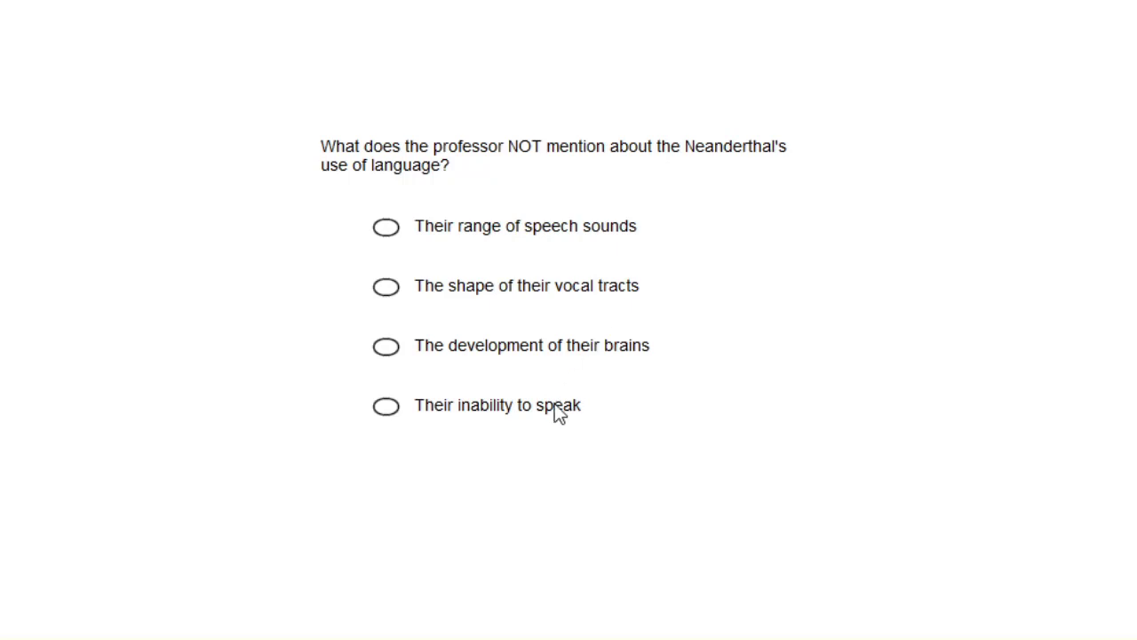
Select 'Their inability to speak' as what the professor does NOT mention about Neanderthal language.
{"action": "left_click", "coordinate": [386, 405]}
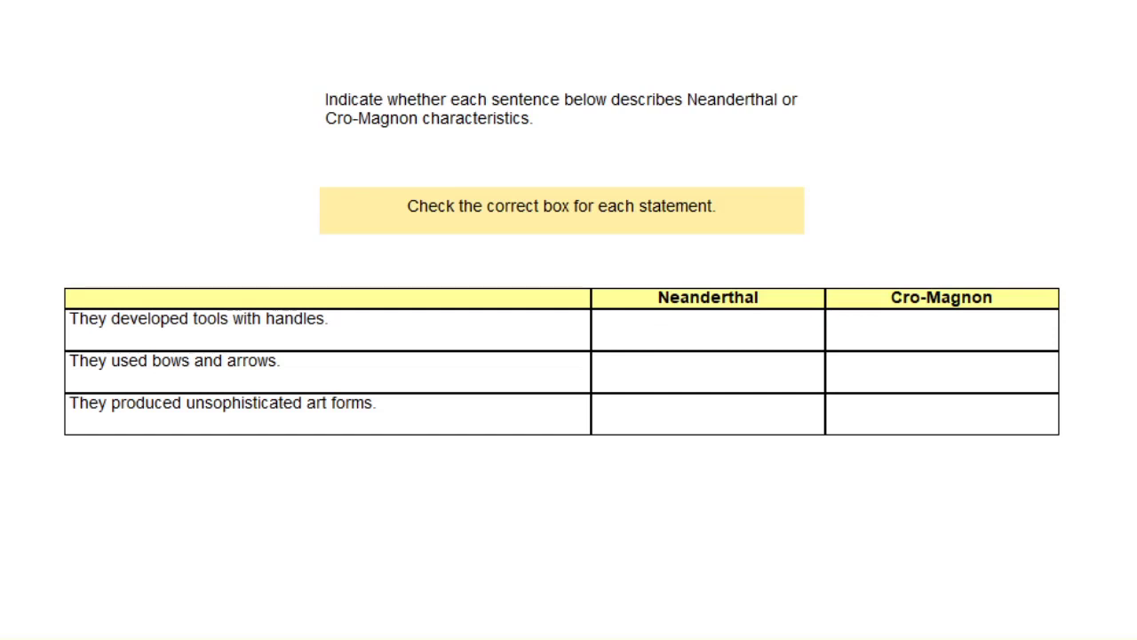
Mark unsophisticated art forms as Neanderthal and tools with handles as Cro-Magnon in the table.
{"action": "left_click", "coordinate": [707, 414]}
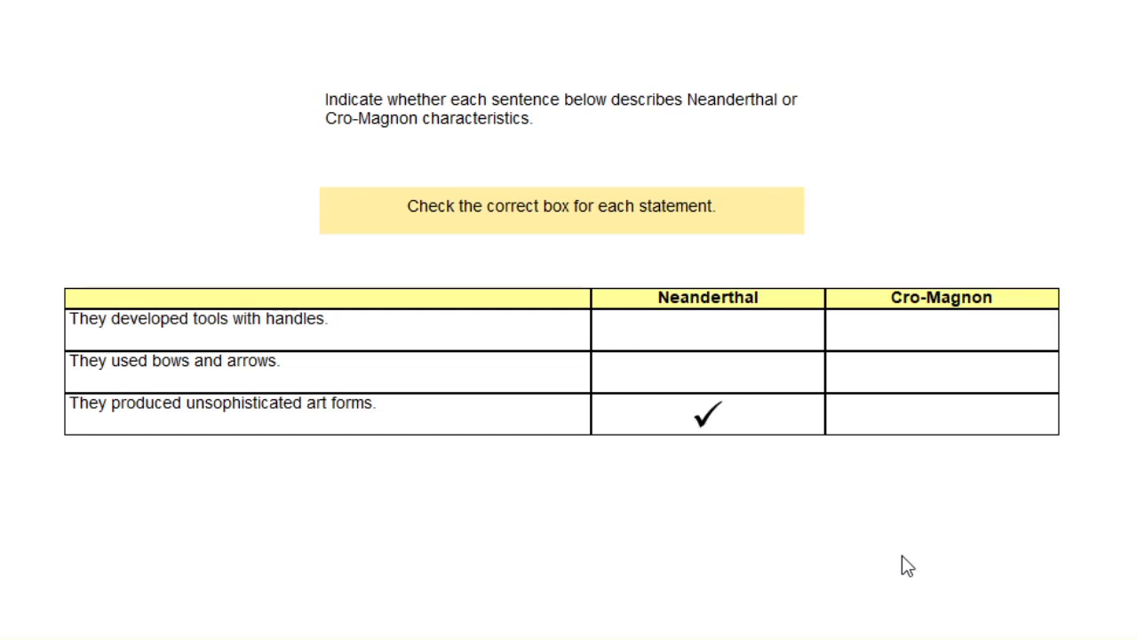
{"action": "left_click", "coordinate": [942, 328]}
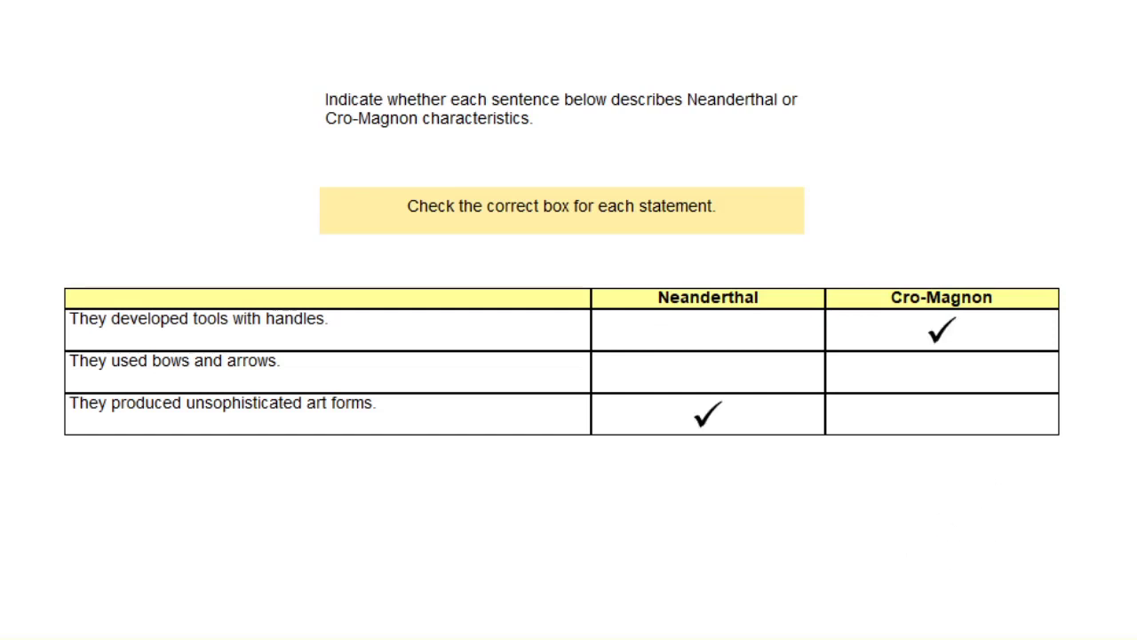
{"action": "left_click", "coordinate": [942, 371]}
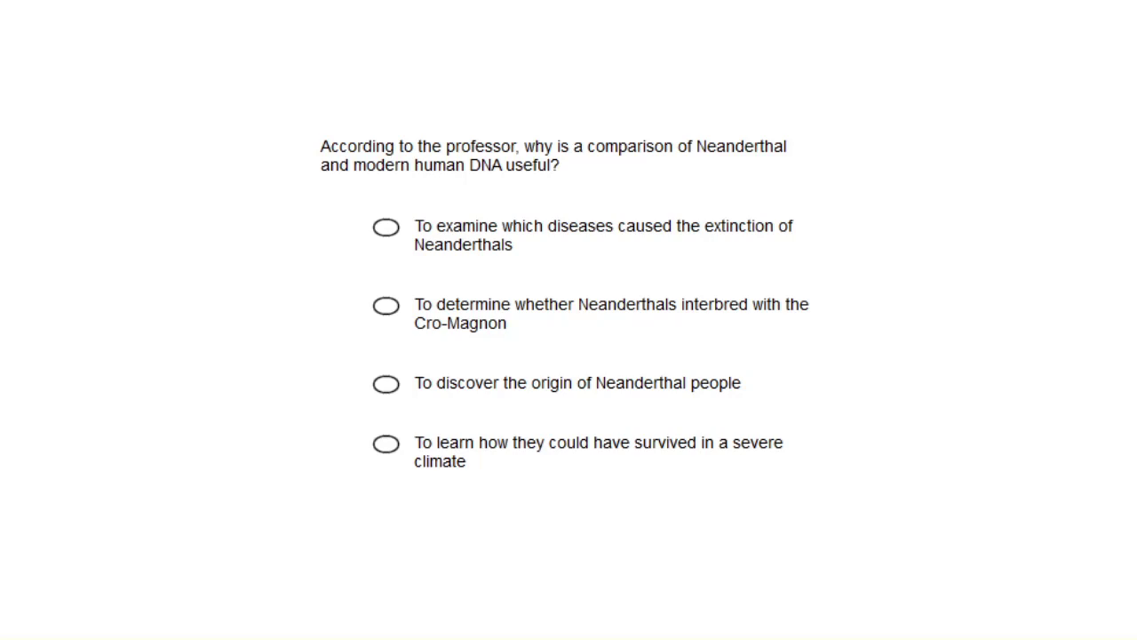
{"action": "mouse_move", "coordinate": [494, 419]}
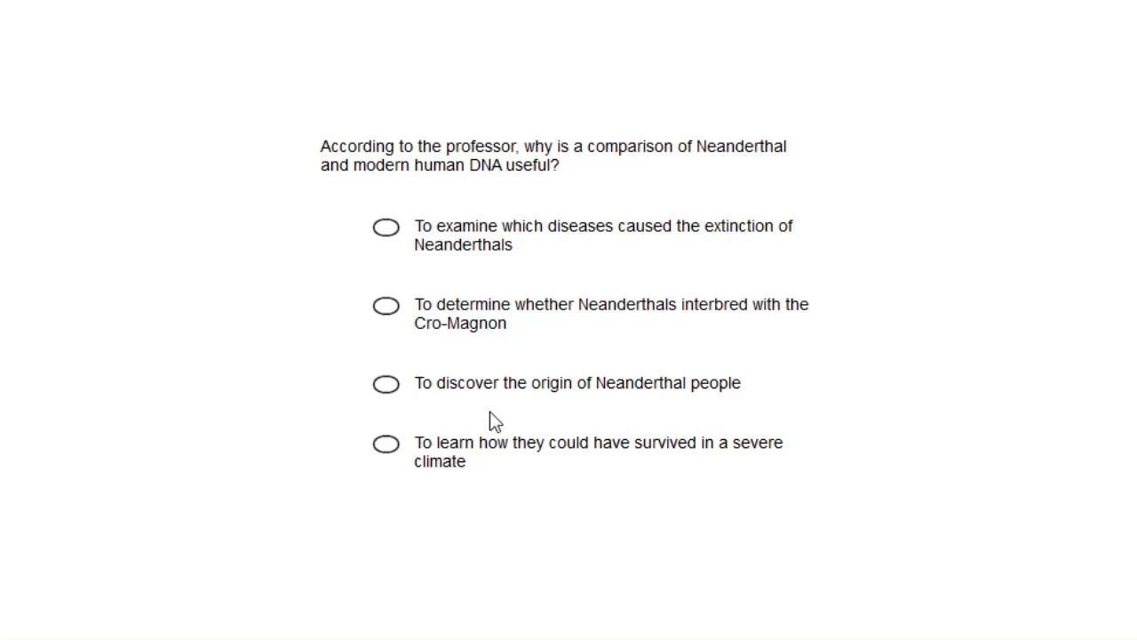
Choose an answer for why comparing Neanderthal and modern human DNA is useful.
{"action": "left_click", "coordinate": [386, 306]}
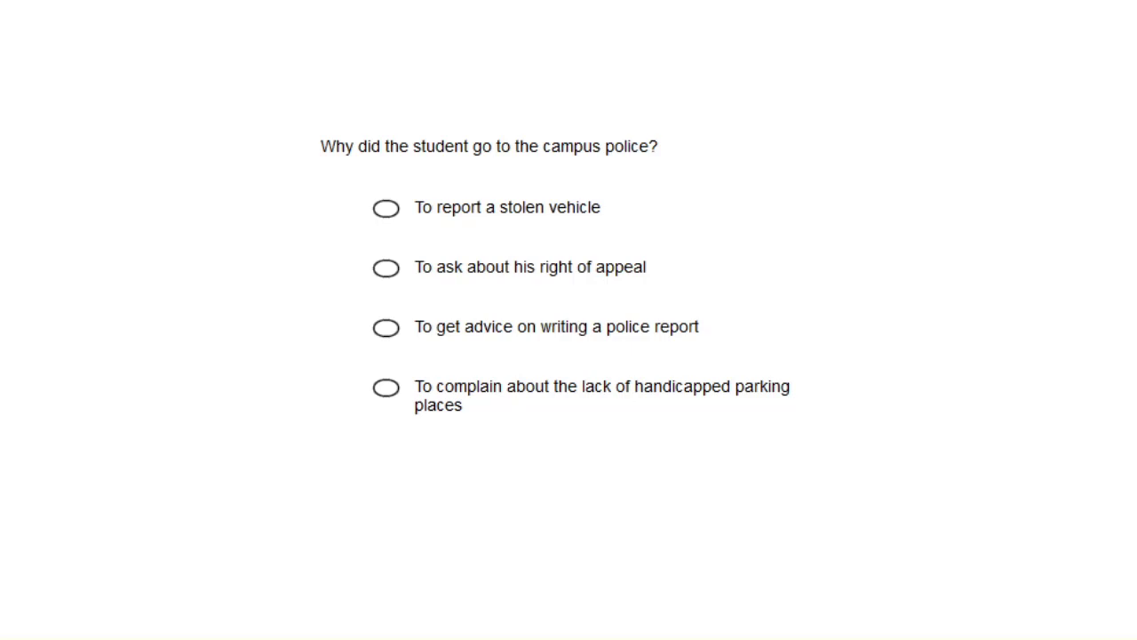
{"action": "mouse_move", "coordinate": [499, 299]}
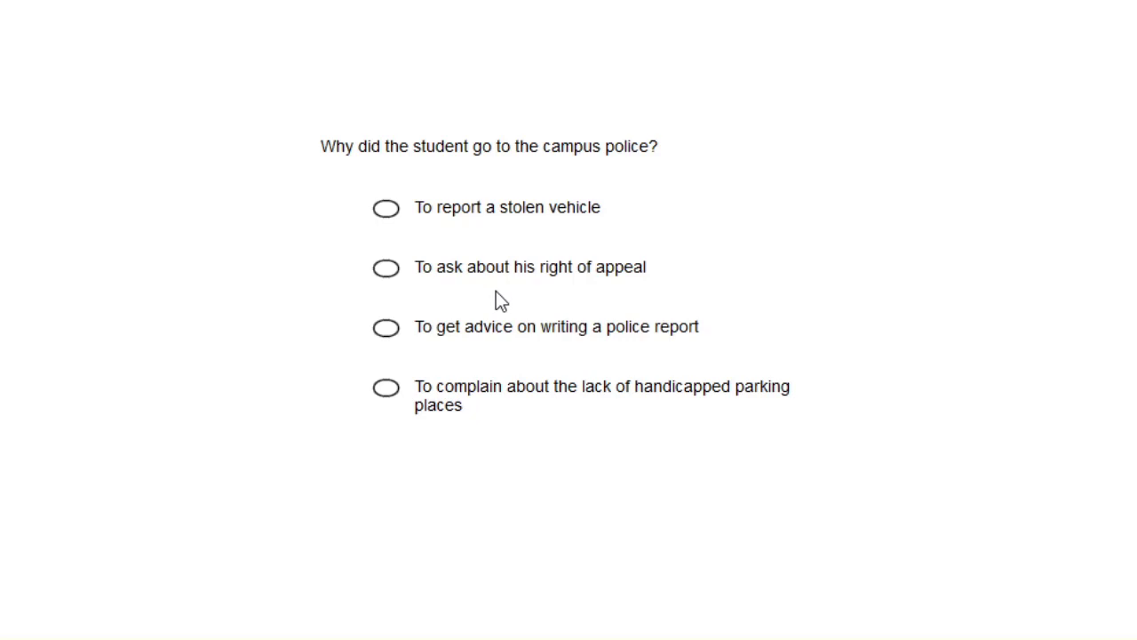
Answer why the student went to campus police, then the student-inference question.
{"action": "left_click", "coordinate": [386, 208]}
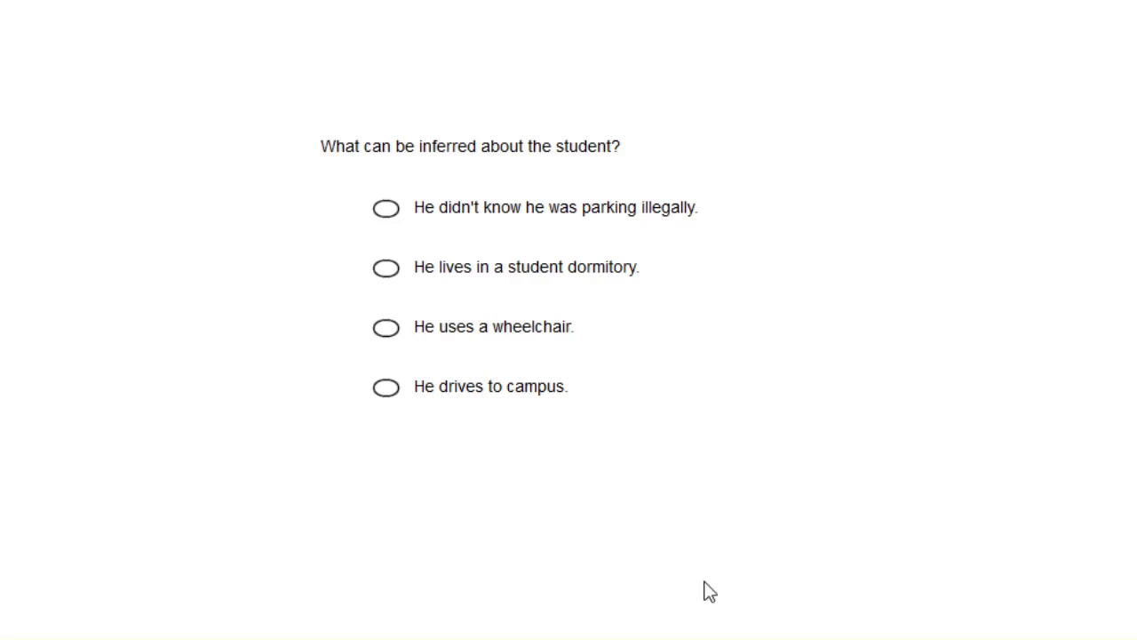
{"action": "left_click", "coordinate": [386, 387]}
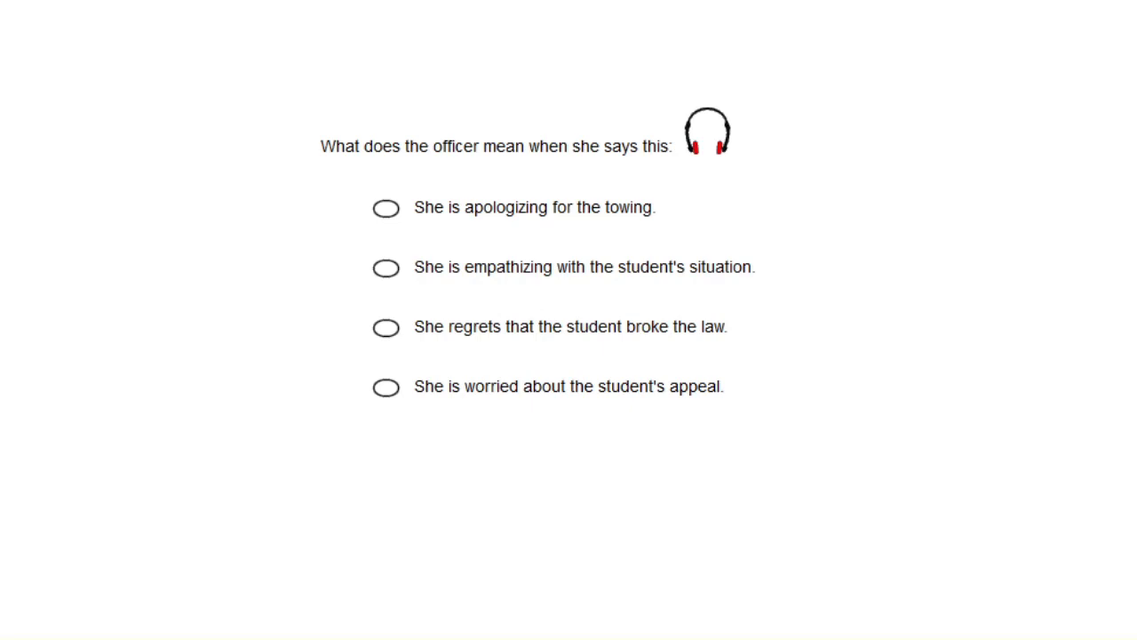
Answer the replay question on what the officer means by her remark.
{"action": "left_click", "coordinate": [385, 266]}
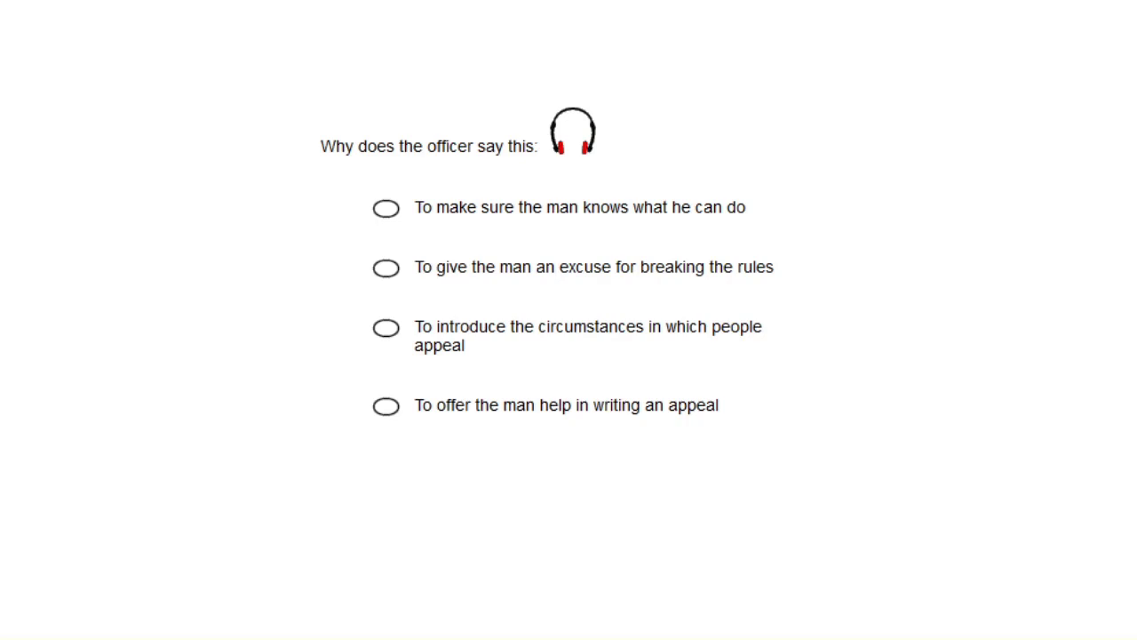
Answer the replay question on why the officer says her remark.
{"action": "left_click", "coordinate": [385, 207]}
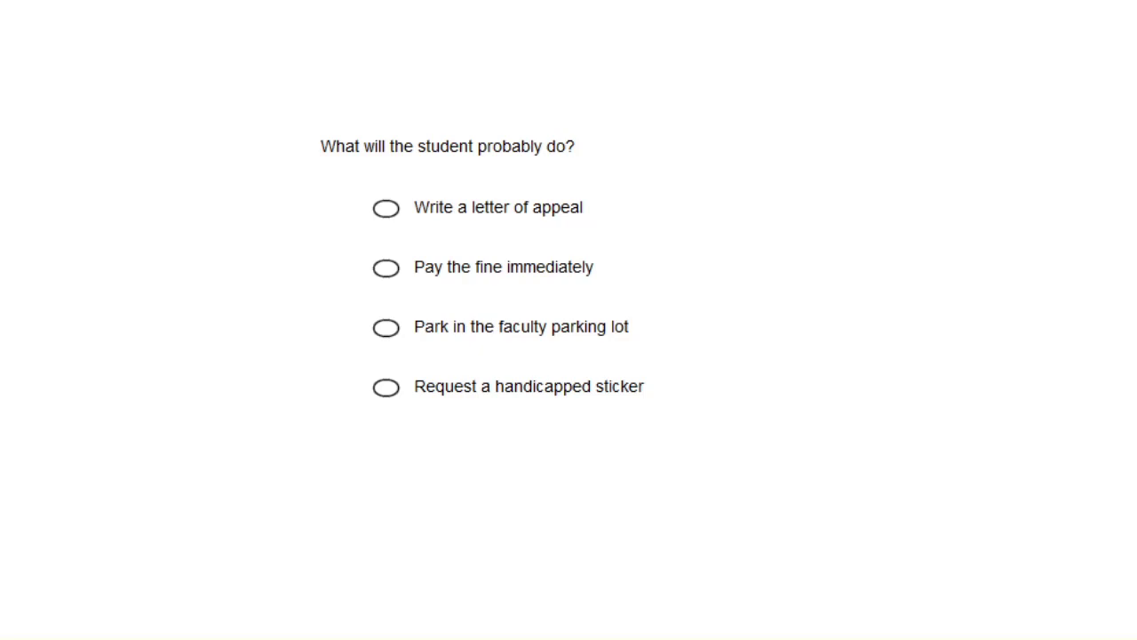
{"action": "mouse_move", "coordinate": [725, 203]}
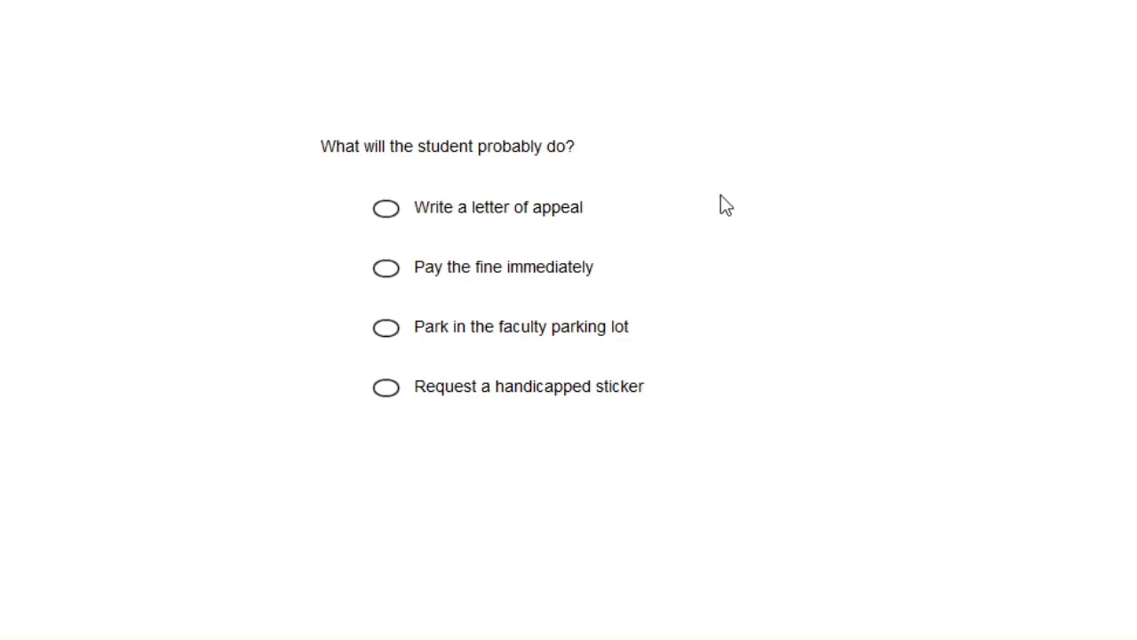
Select 'Write a letter of appeal' as what the student will probably do.
{"action": "left_click", "coordinate": [385, 208]}
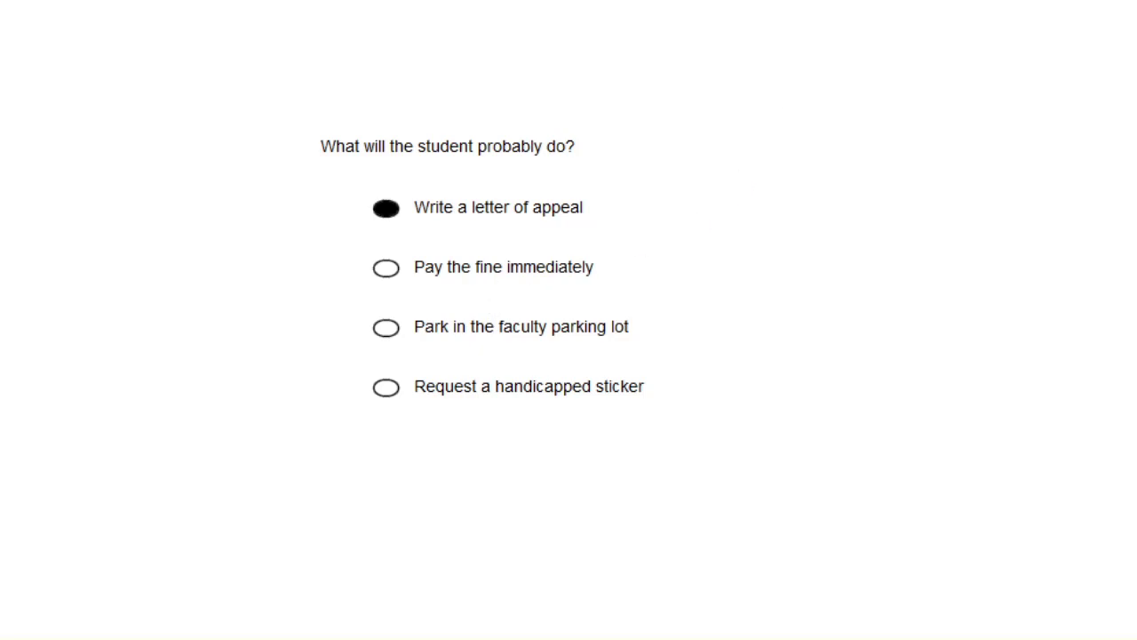